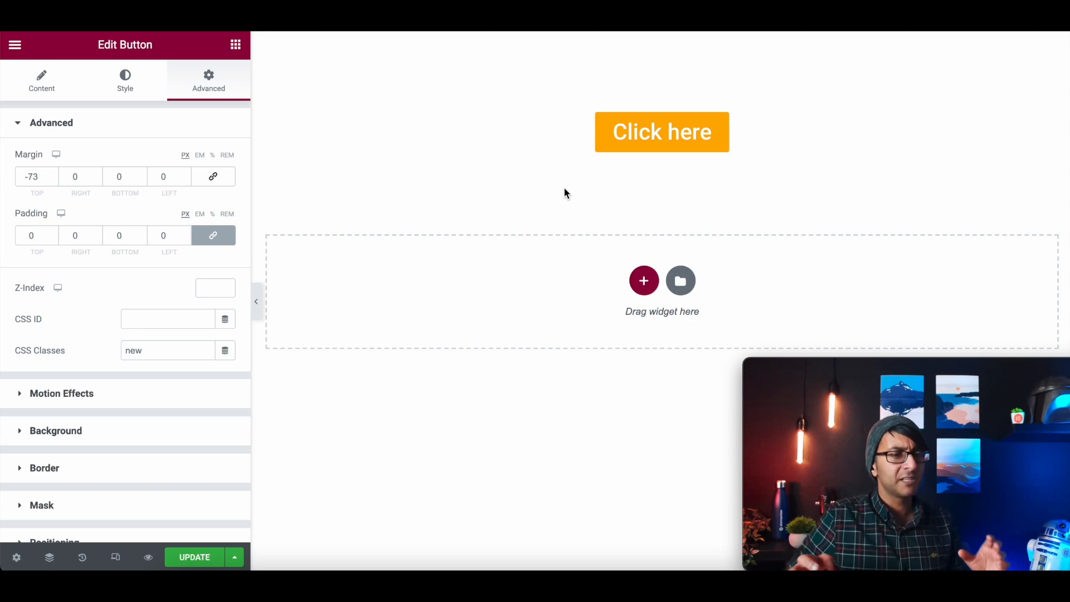
{"action": "mouse_move", "coordinate": [570, 219]}
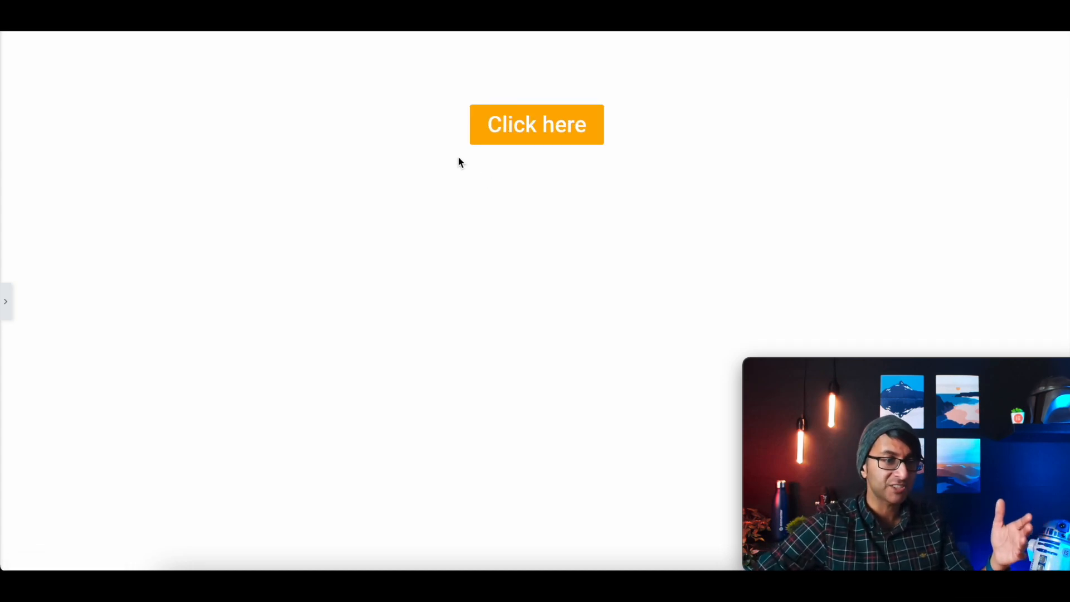
{"action": "mouse_move", "coordinate": [515, 184]}
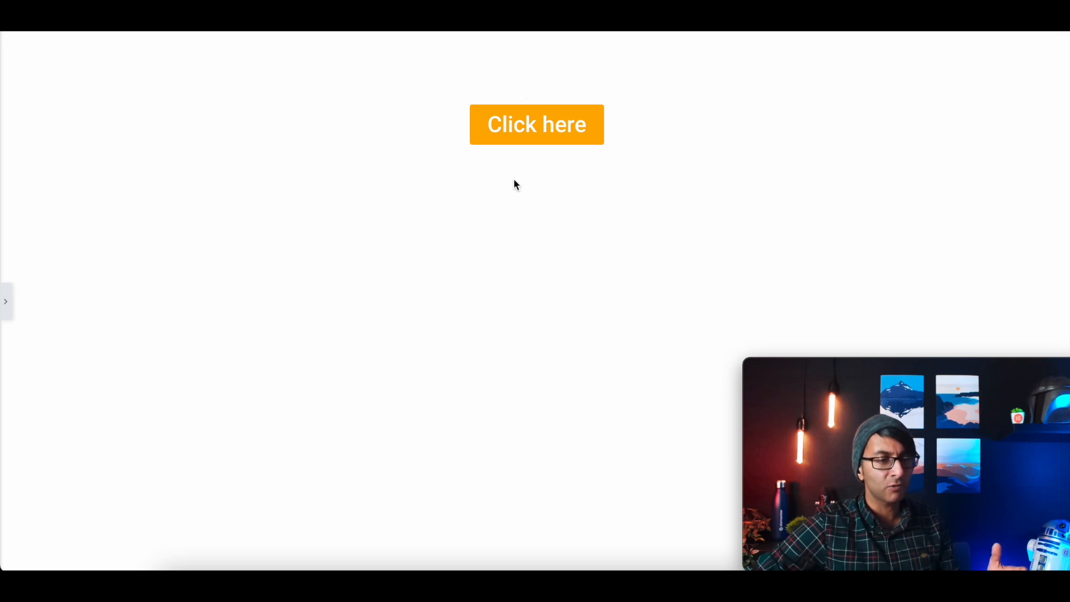
{"action": "mouse_move", "coordinate": [601, 180]}
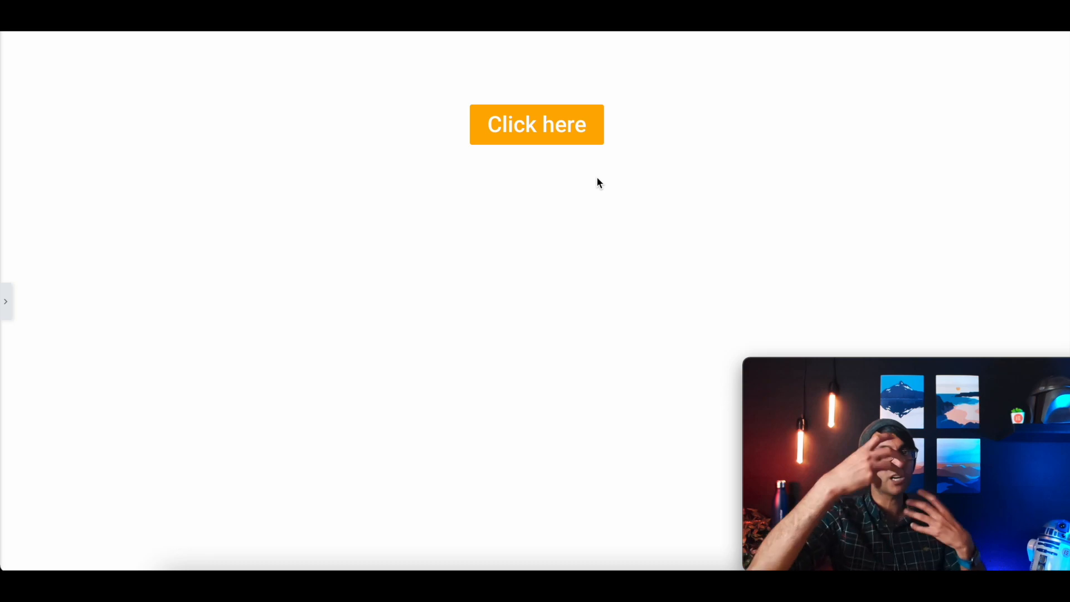
{"action": "mouse_move", "coordinate": [335, 129]}
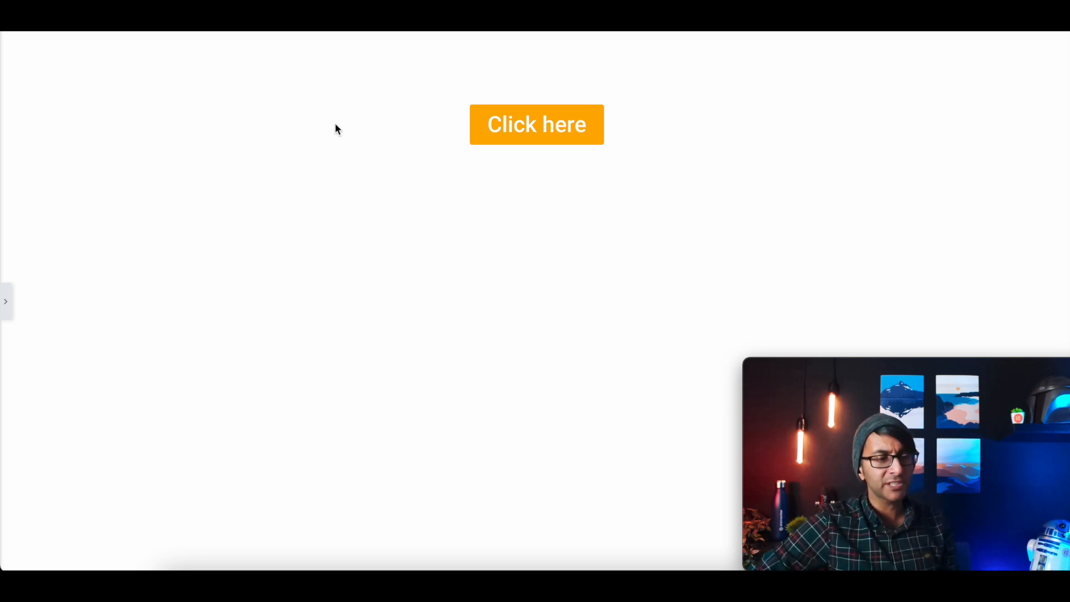
{"action": "mouse_move", "coordinate": [418, 178]}
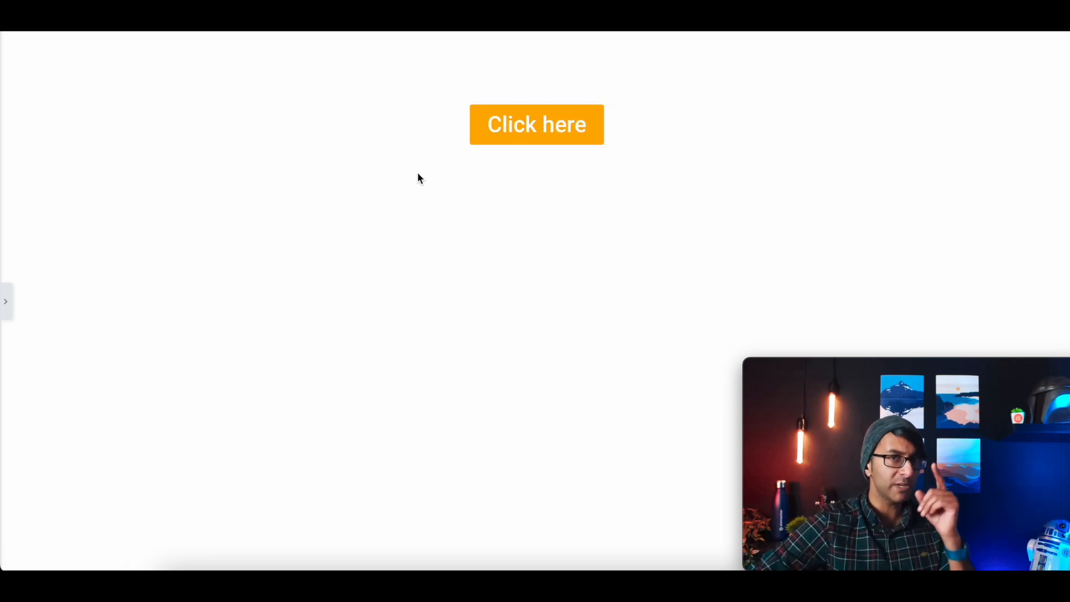
{"action": "mouse_move", "coordinate": [7, 303]}
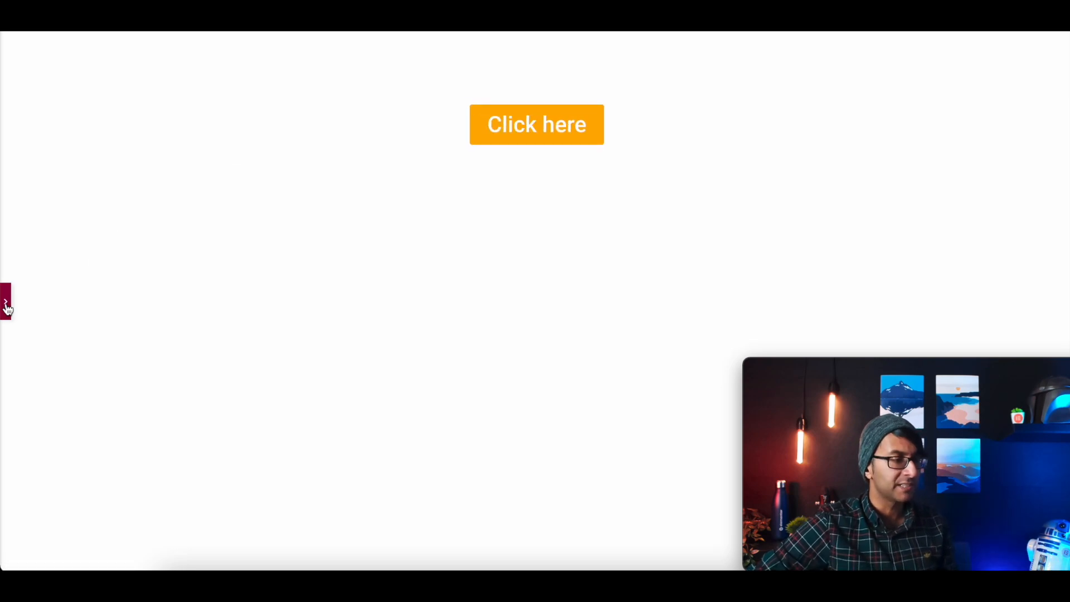
Add a centre-aligned Button widget in a new section and label it 'Old Button'.
{"action": "left_click", "coordinate": [7, 302]}
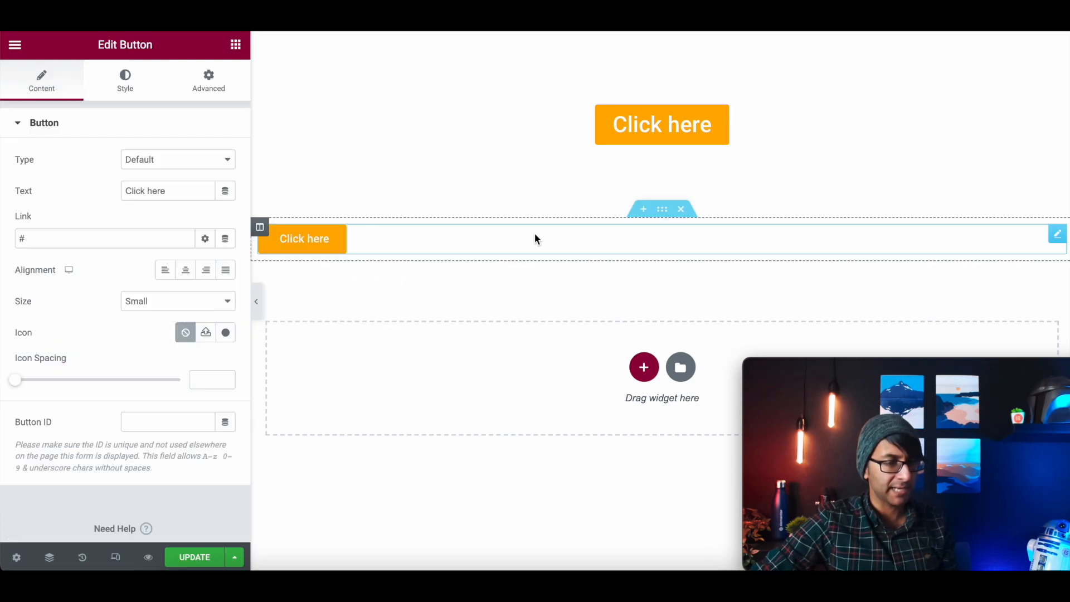
{"action": "left_click", "coordinate": [185, 270]}
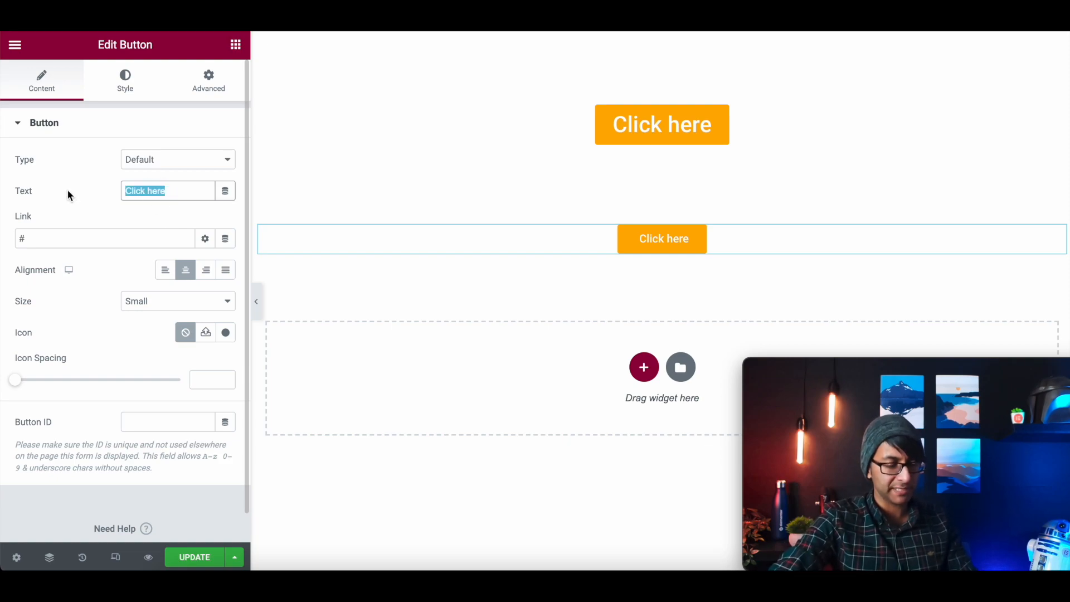
{"action": "type", "text": "Old Button"}
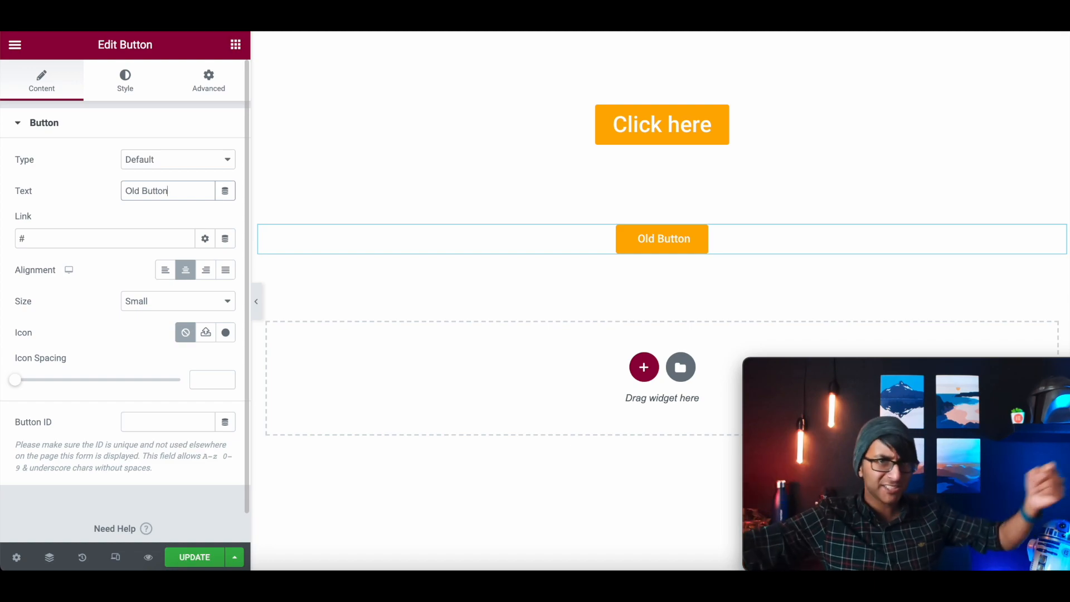
{"action": "mouse_move", "coordinate": [94, 182]}
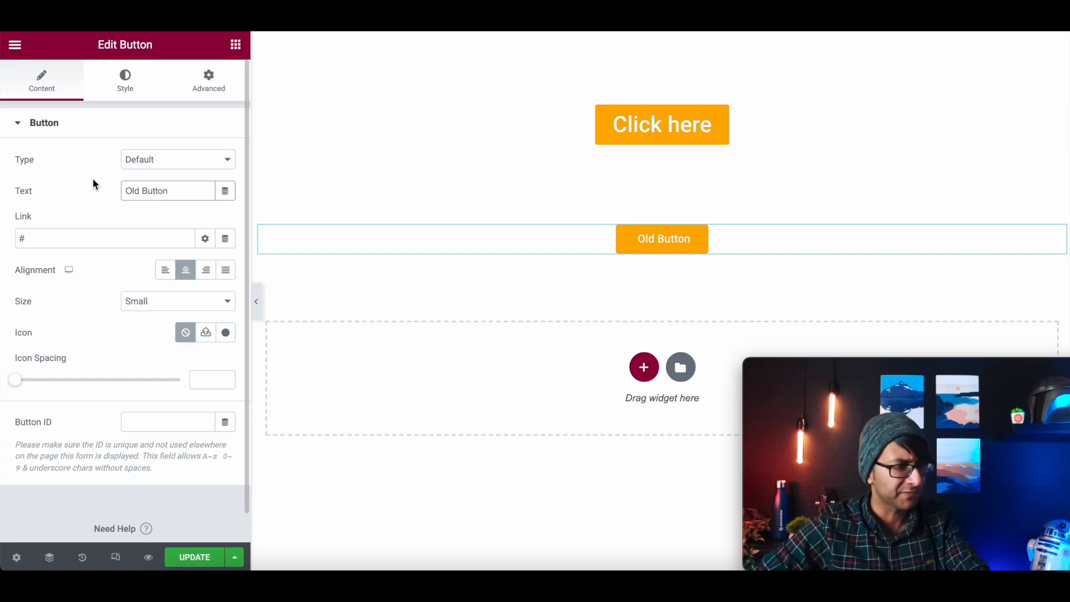
{"action": "left_click", "coordinate": [167, 190]}
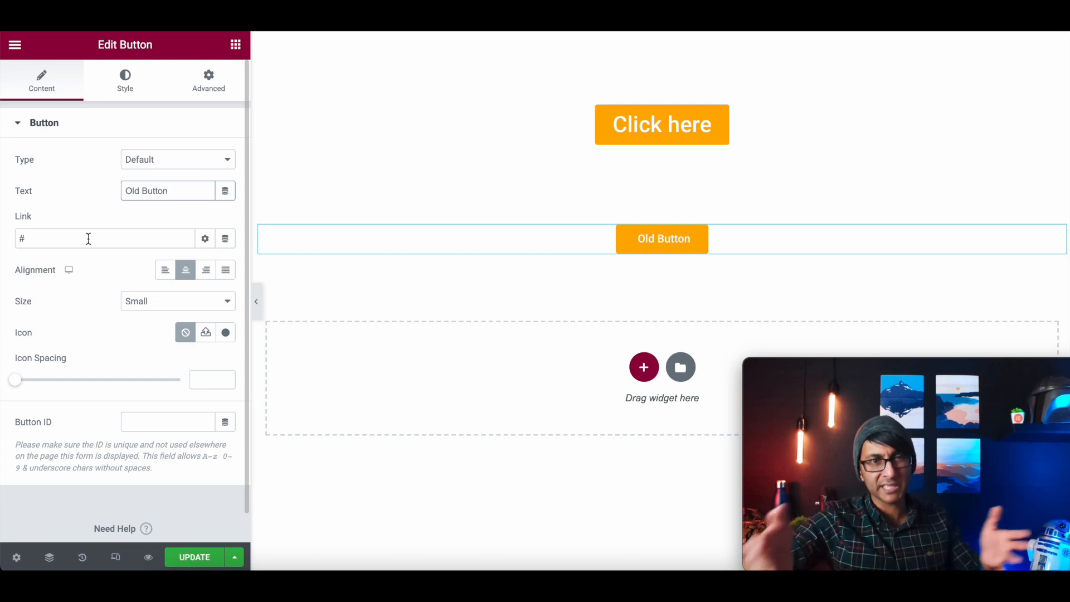
{"action": "mouse_move", "coordinate": [134, 213]}
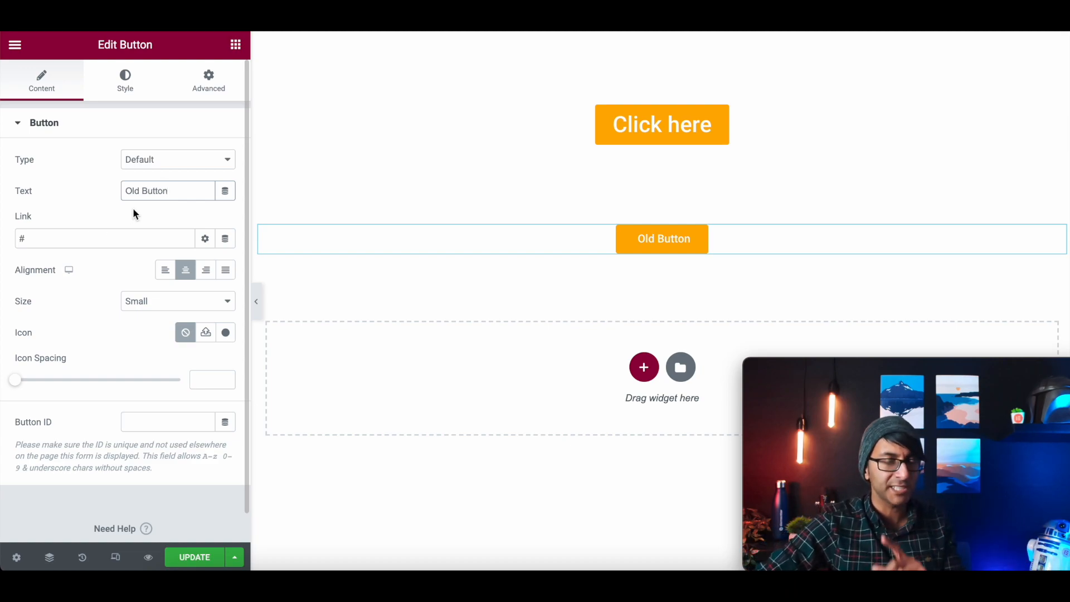
Set the Old Button's typography size to 30.
{"action": "left_click", "coordinate": [124, 80]}
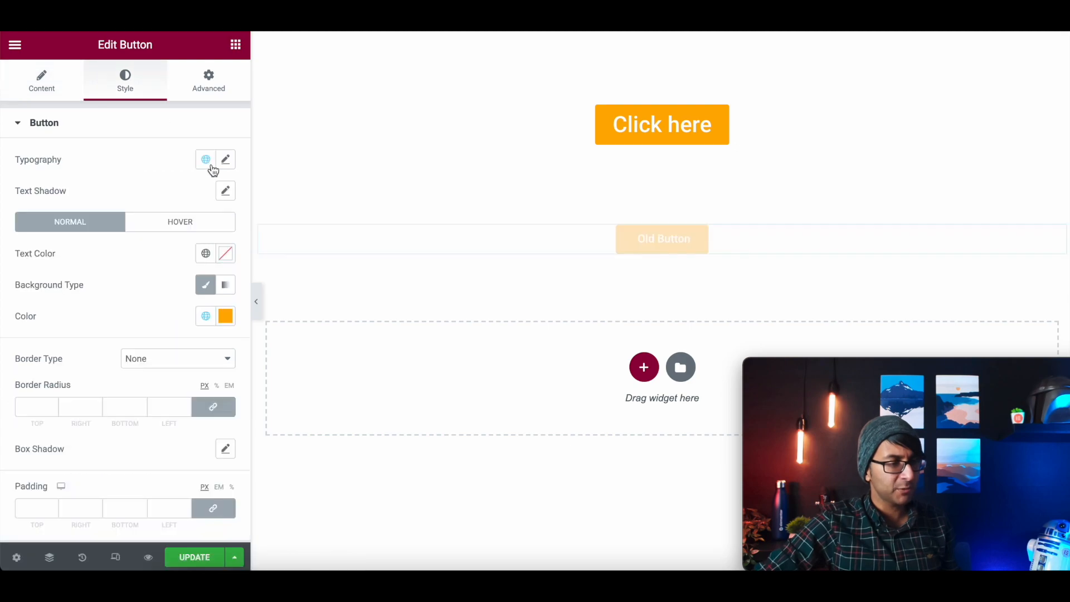
{"action": "left_click", "coordinate": [225, 160]}
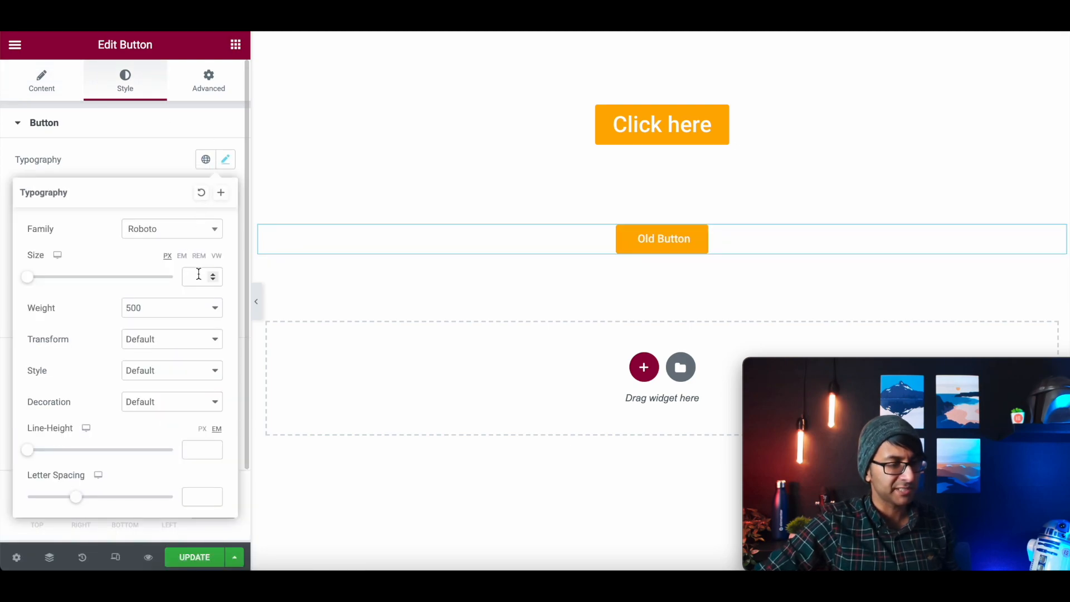
{"action": "type", "text": "30"}
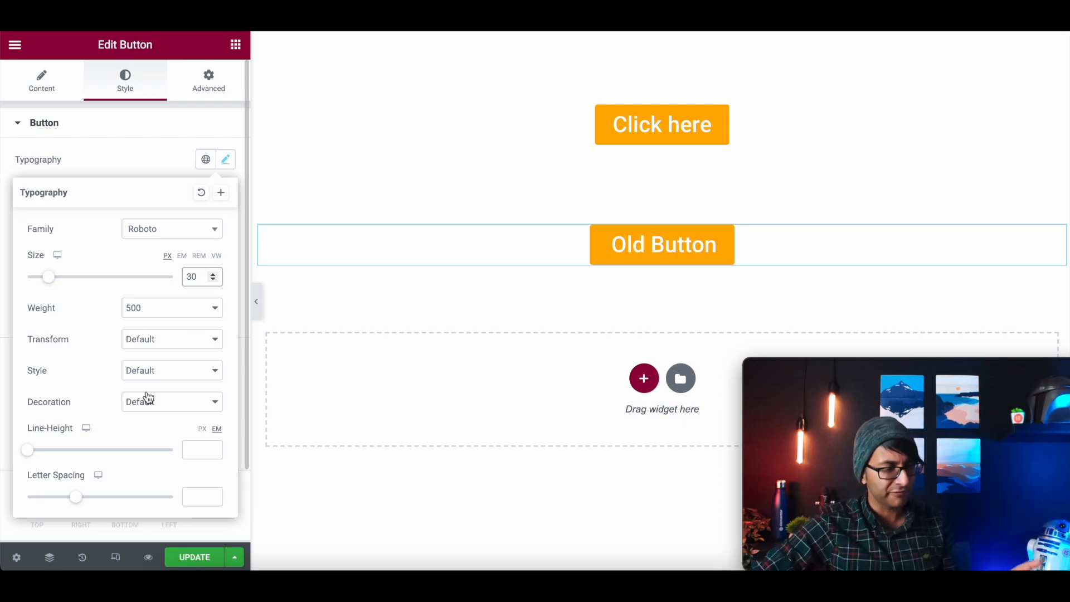
{"action": "mouse_move", "coordinate": [114, 405]}
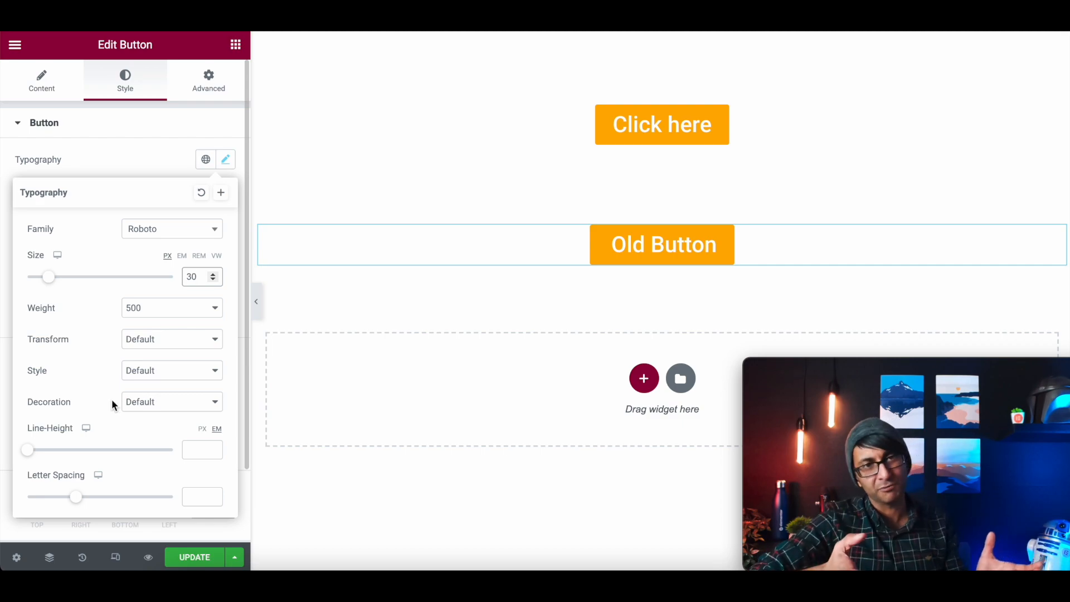
Give the Old Button the CSS class 'oldbutton' in its Advanced settings.
{"action": "left_click", "coordinate": [42, 80]}
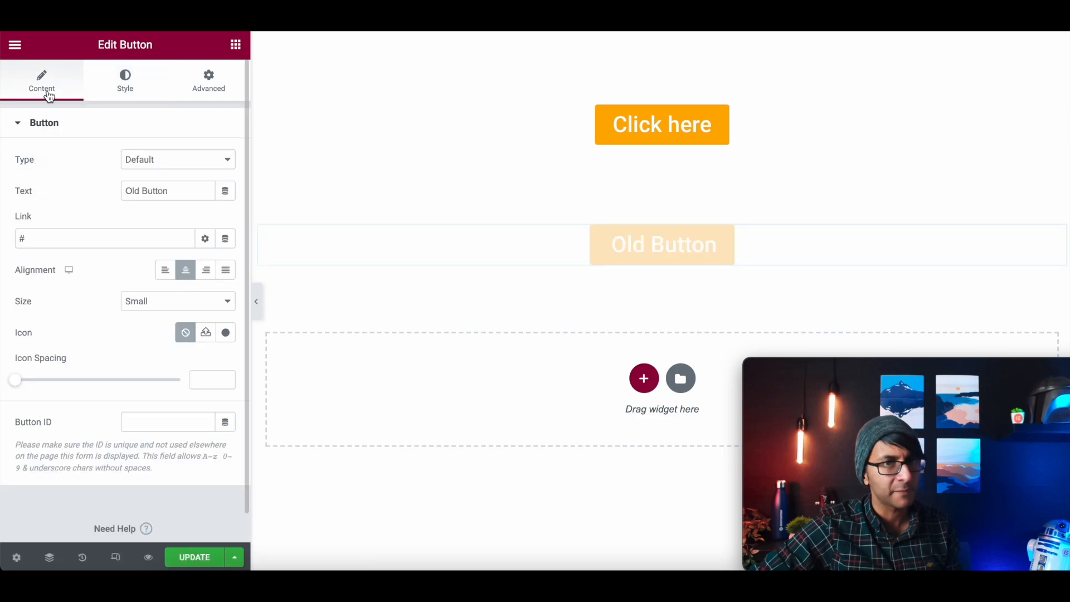
{"action": "left_click", "coordinate": [209, 78]}
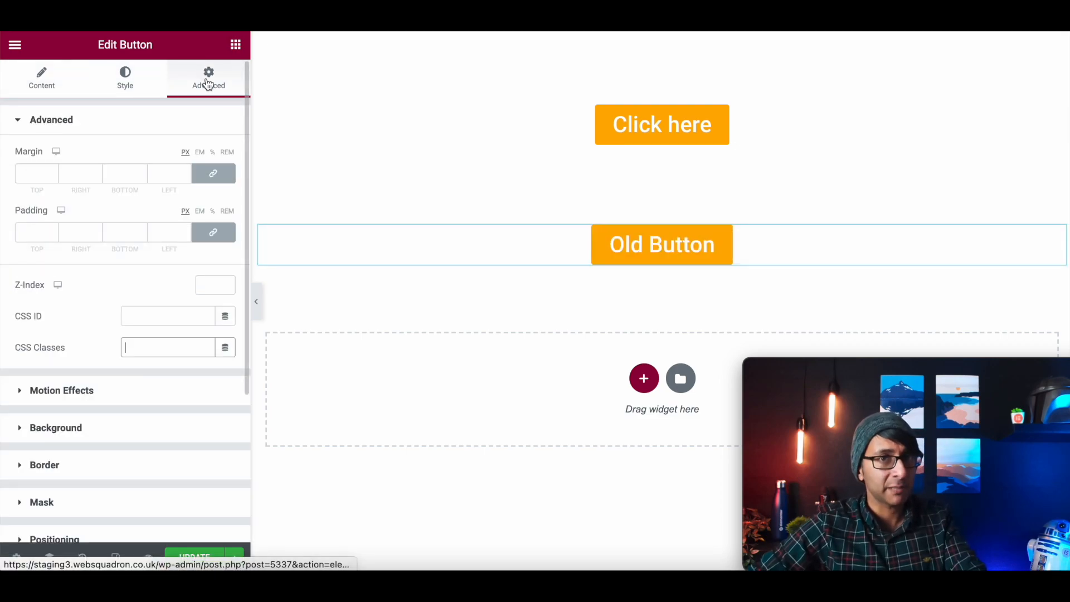
{"action": "left_click", "coordinate": [167, 348]}
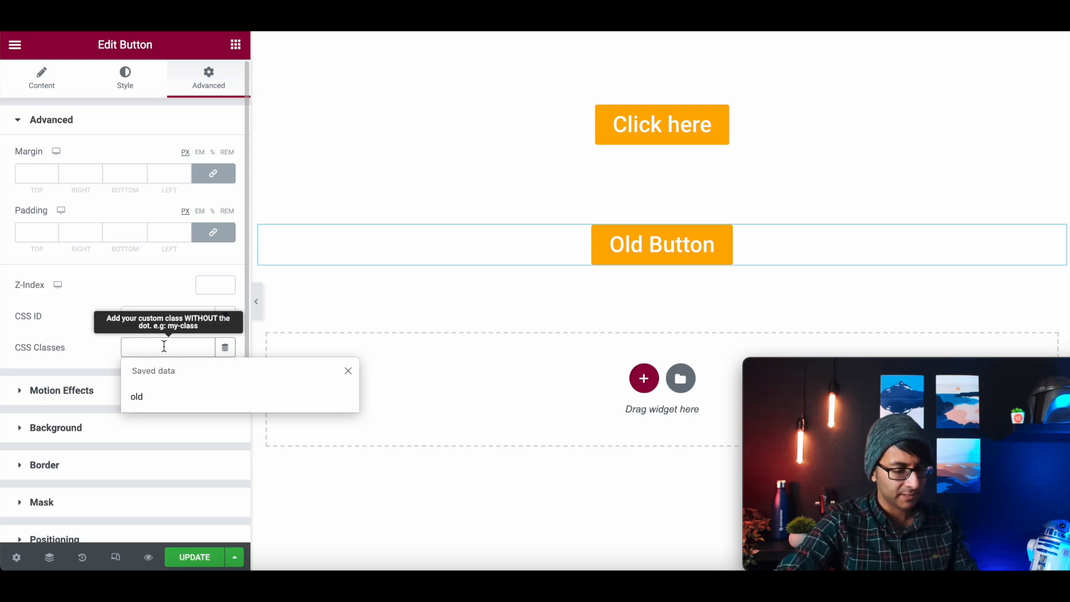
{"action": "type", "text": "oldbutton"}
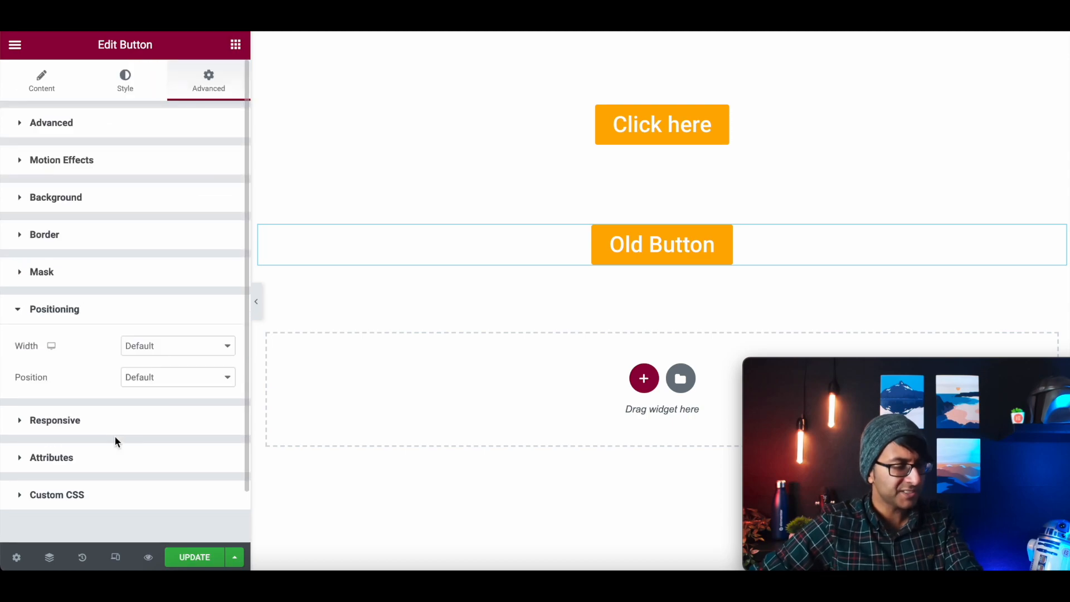
{"action": "mouse_move", "coordinate": [184, 347]}
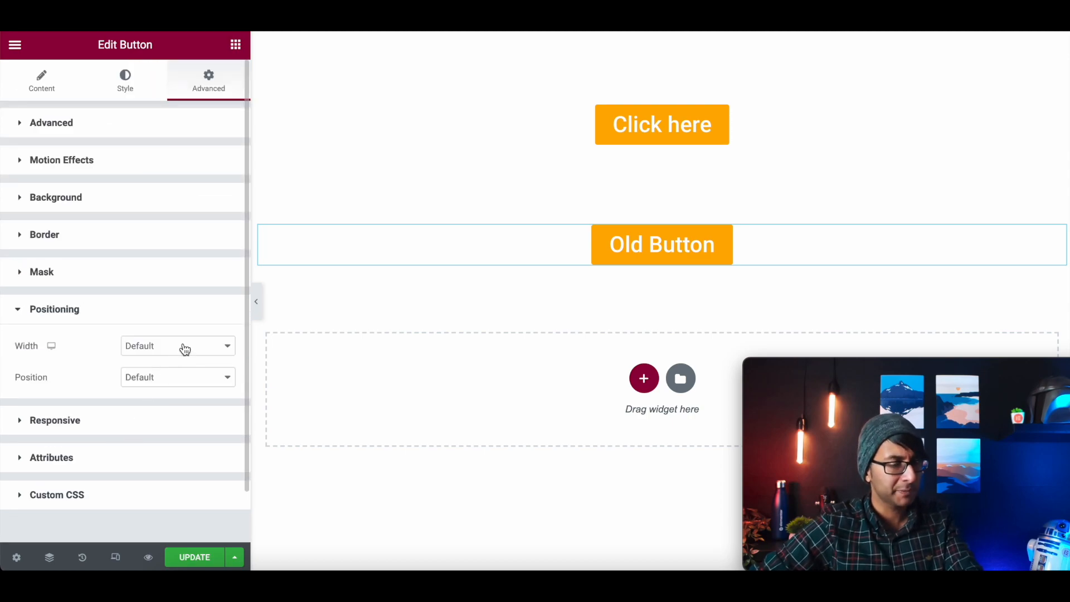
Give the Old Button a custom width and Absolute position with 0 horizontal and vertical offsets.
{"action": "left_click", "coordinate": [177, 346]}
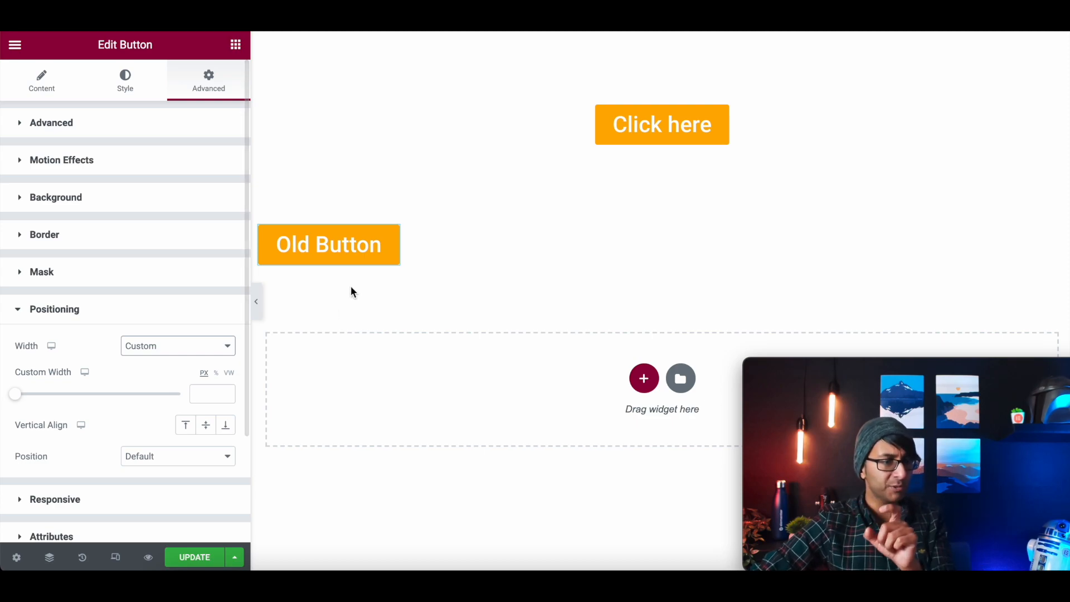
{"action": "left_click", "coordinate": [328, 244]}
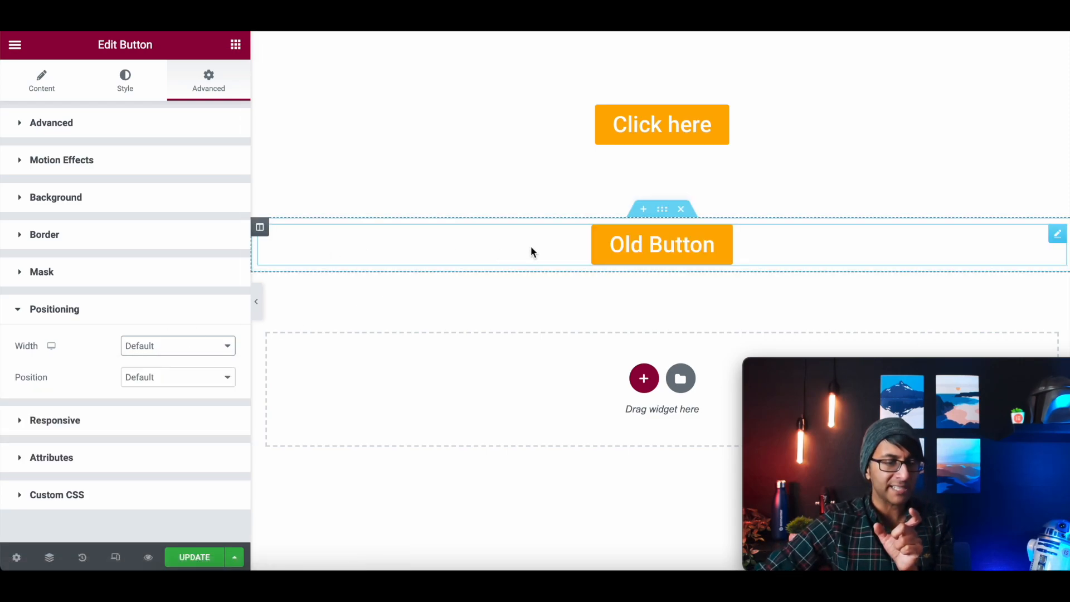
{"action": "mouse_move", "coordinate": [945, 244]}
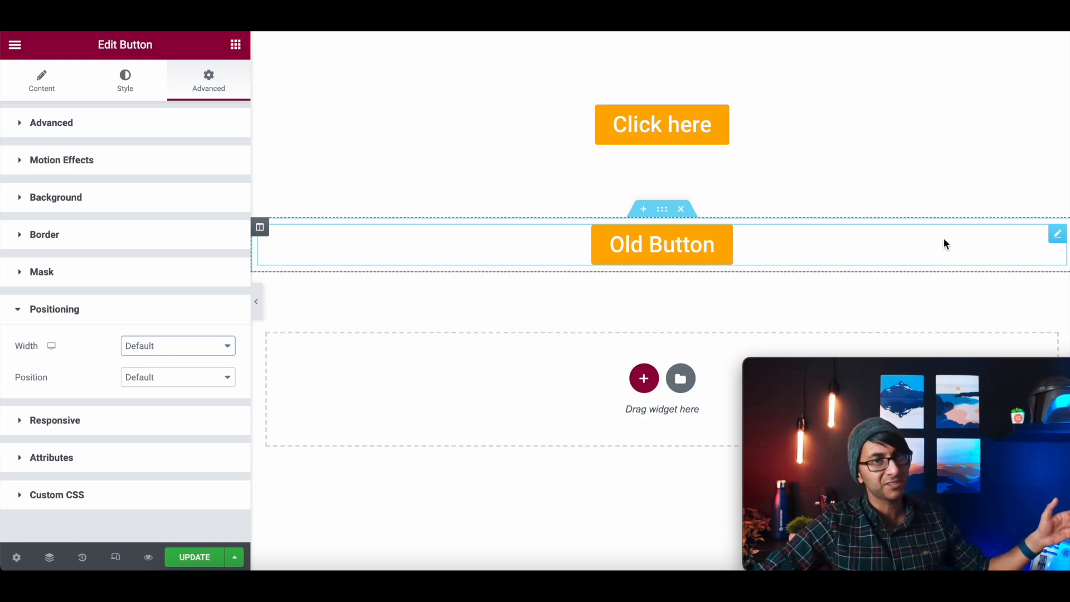
{"action": "mouse_move", "coordinate": [392, 256]}
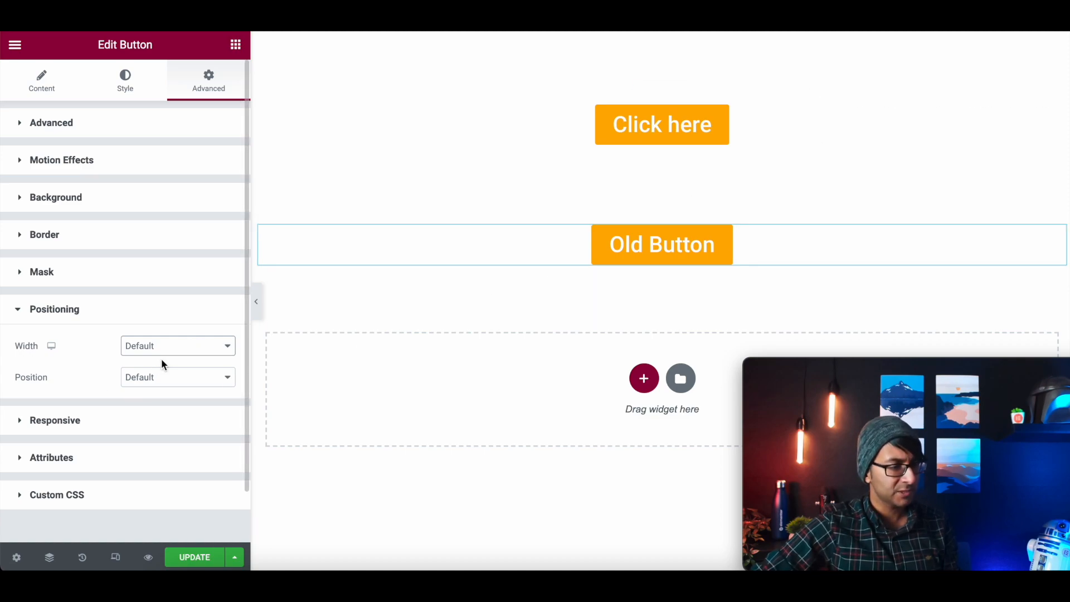
{"action": "left_click", "coordinate": [177, 346]}
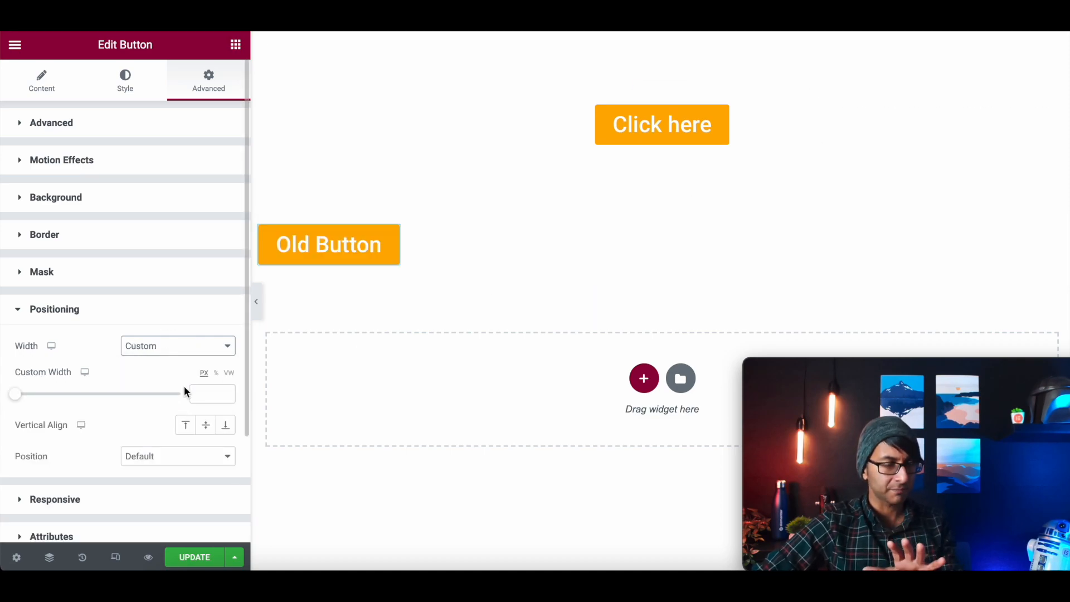
{"action": "mouse_move", "coordinate": [169, 456]}
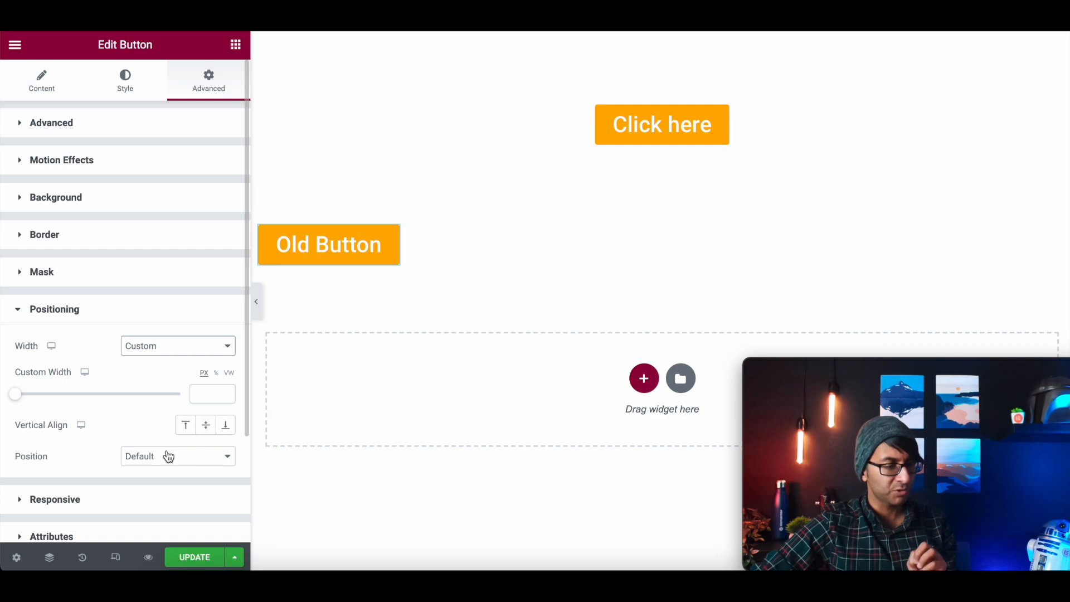
{"action": "left_click", "coordinate": [178, 457]}
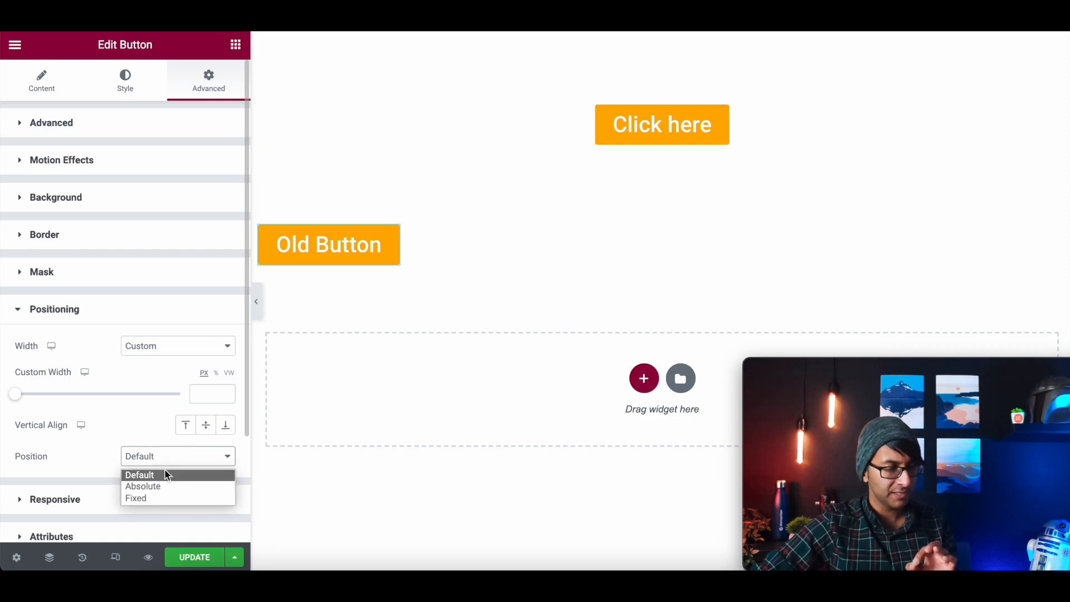
{"action": "left_click", "coordinate": [141, 487]}
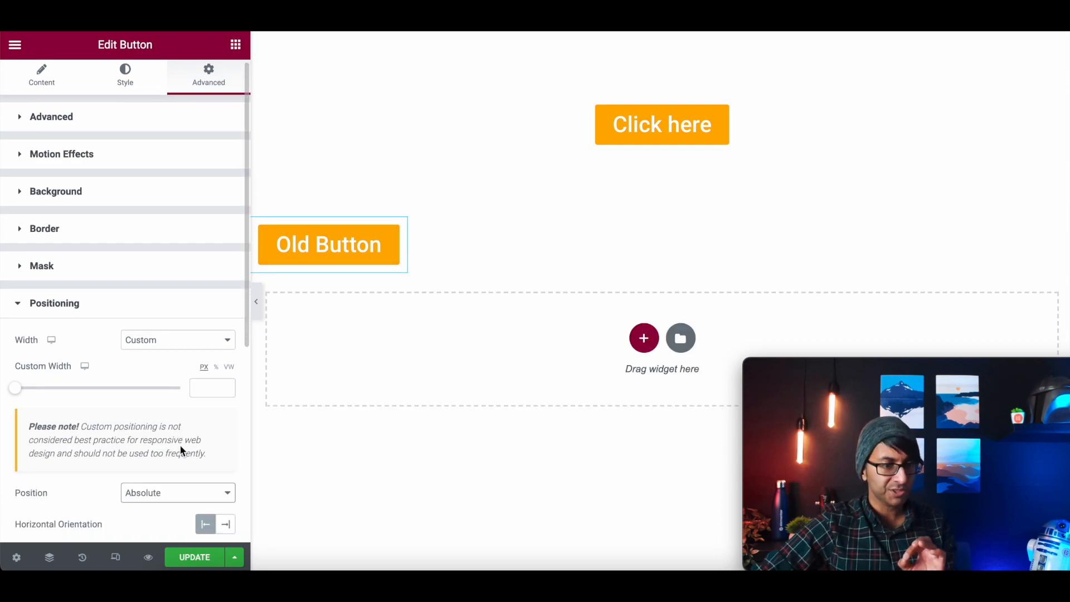
{"action": "scroll", "scroll_direction": "down", "scroll_amount": 3}
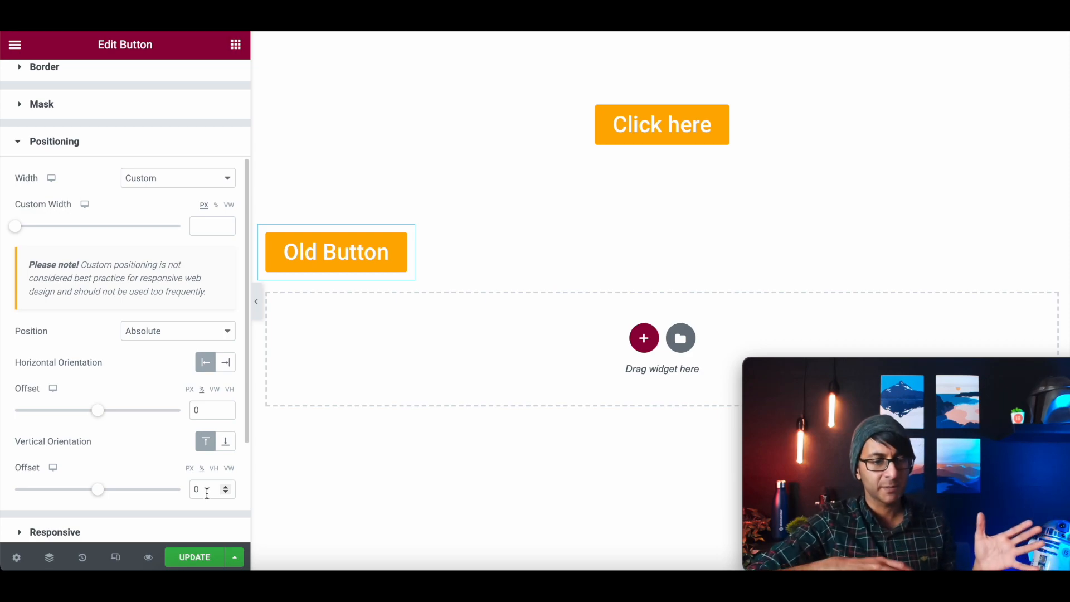
{"action": "mouse_move", "coordinate": [278, 214]}
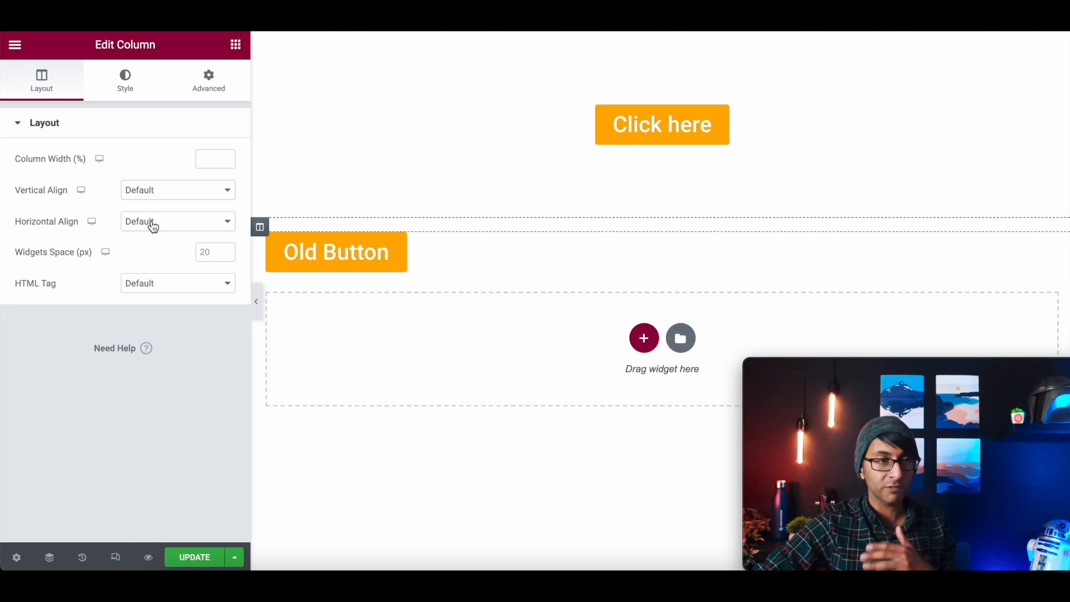
Set the column's Horizontal Align to Center so the Old Button sits mid-page.
{"action": "left_click", "coordinate": [177, 220]}
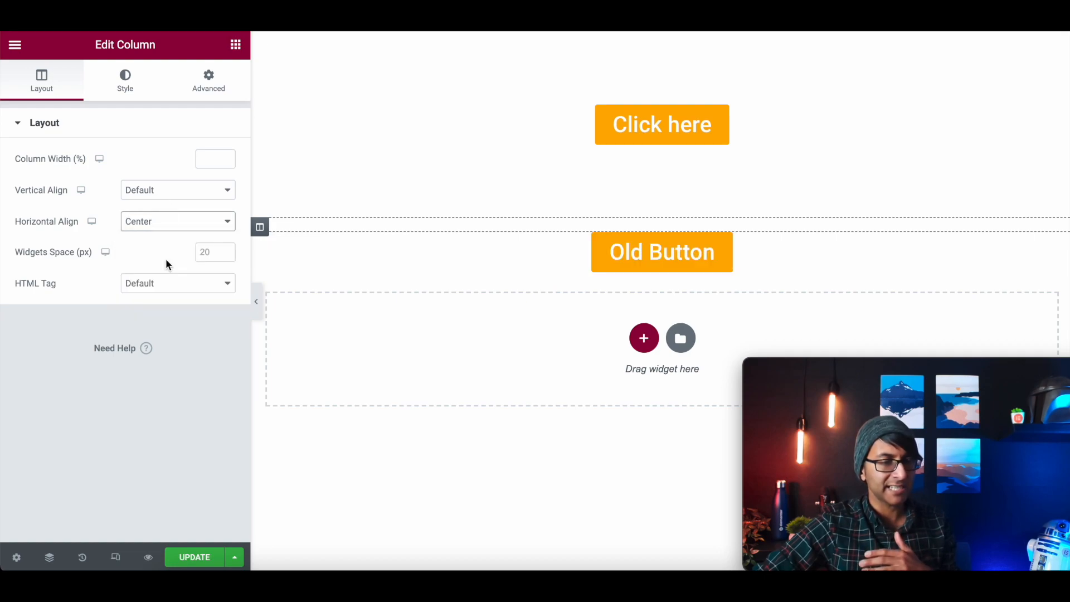
{"action": "mouse_move", "coordinate": [488, 268]}
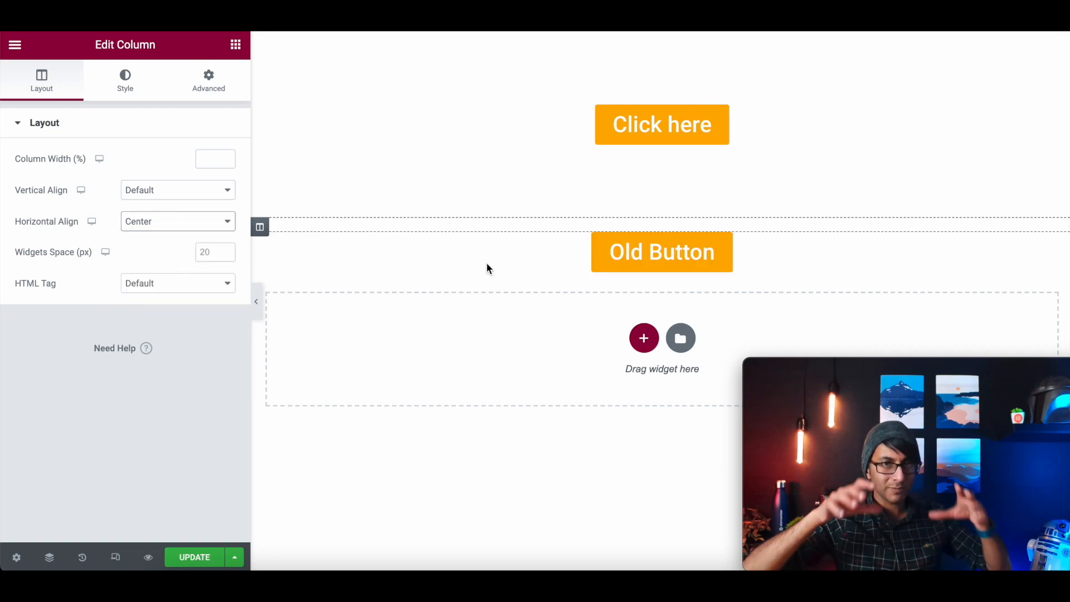
{"action": "mouse_move", "coordinate": [675, 314]}
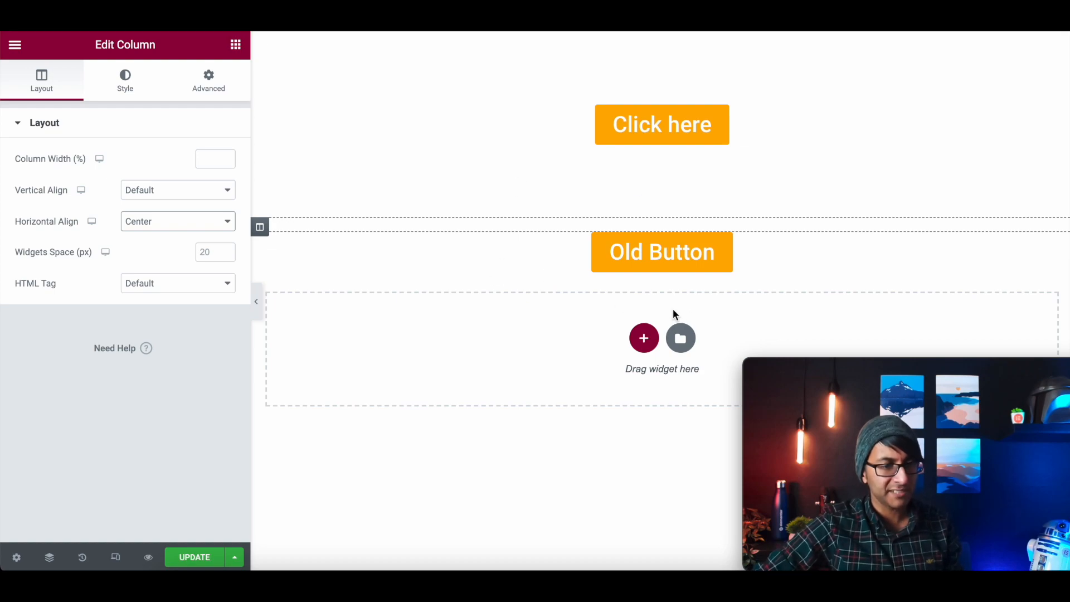
{"action": "left_click", "coordinate": [661, 252]}
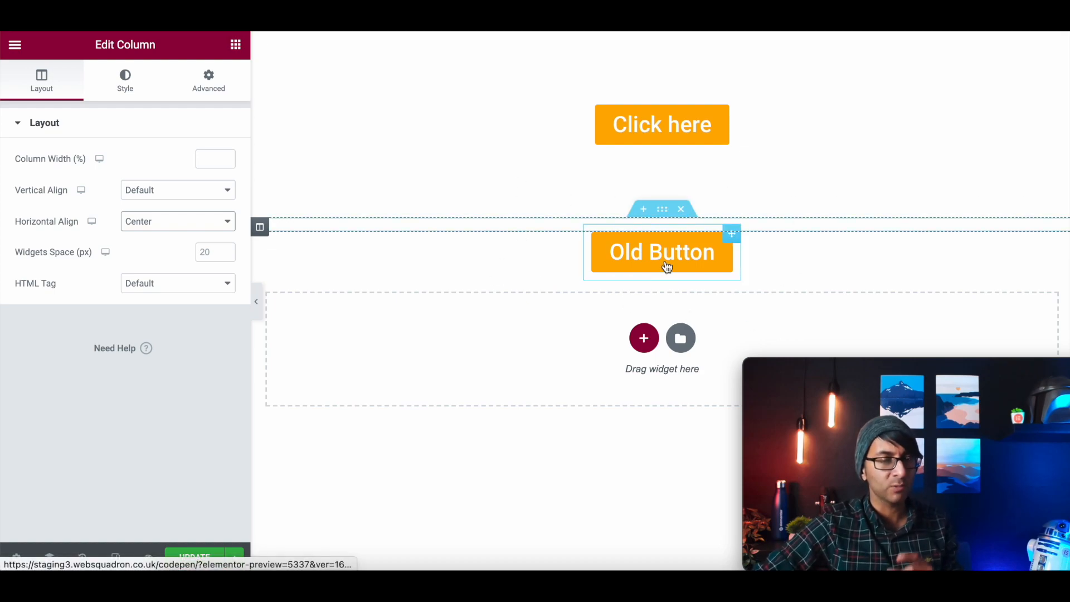
{"action": "mouse_move", "coordinate": [672, 239]}
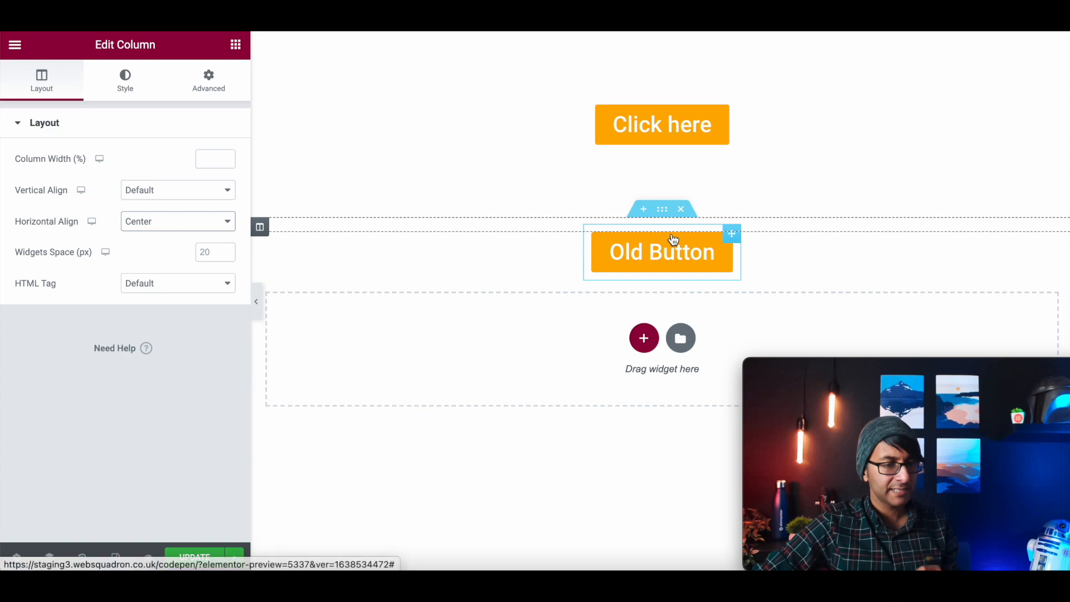
Duplicate the Old Button and retext the copy 'Hello Web Squadron' via the Navigator.
{"action": "right_click", "coordinate": [661, 252]}
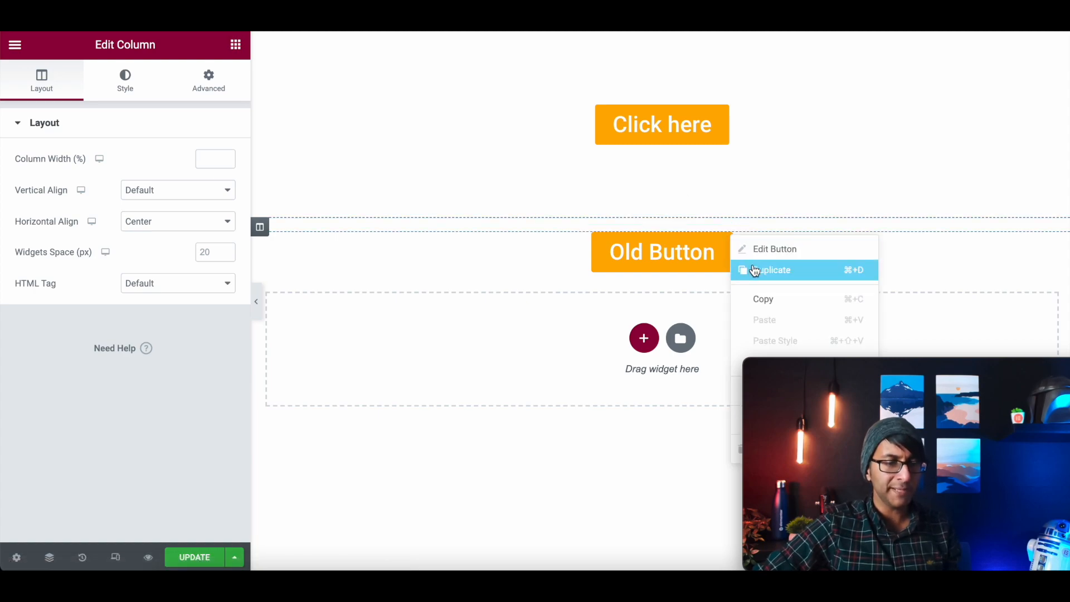
{"action": "left_click", "coordinate": [774, 249]}
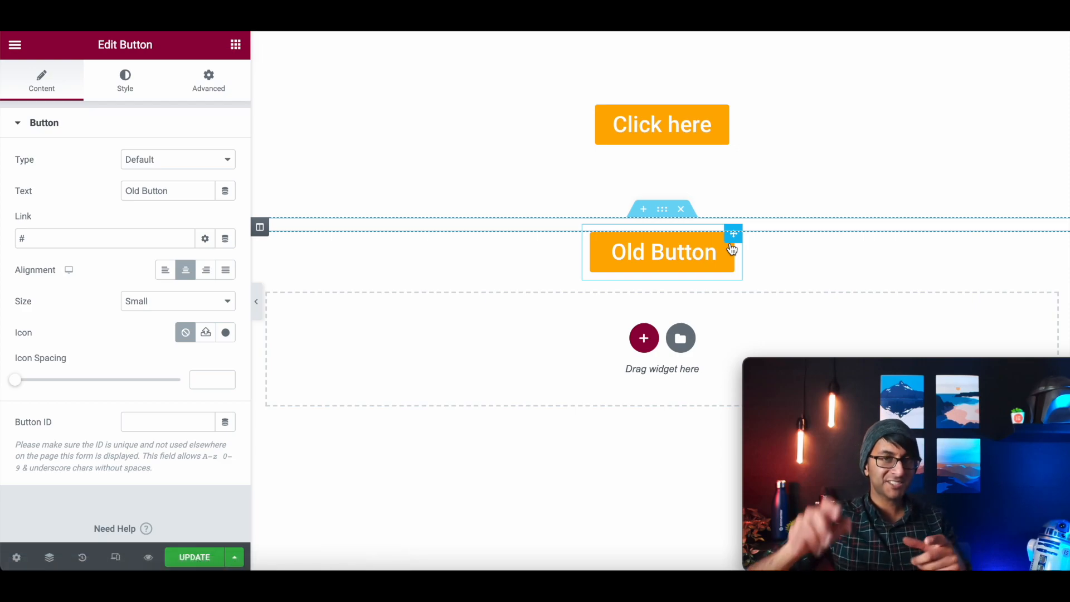
{"action": "mouse_move", "coordinate": [733, 236]}
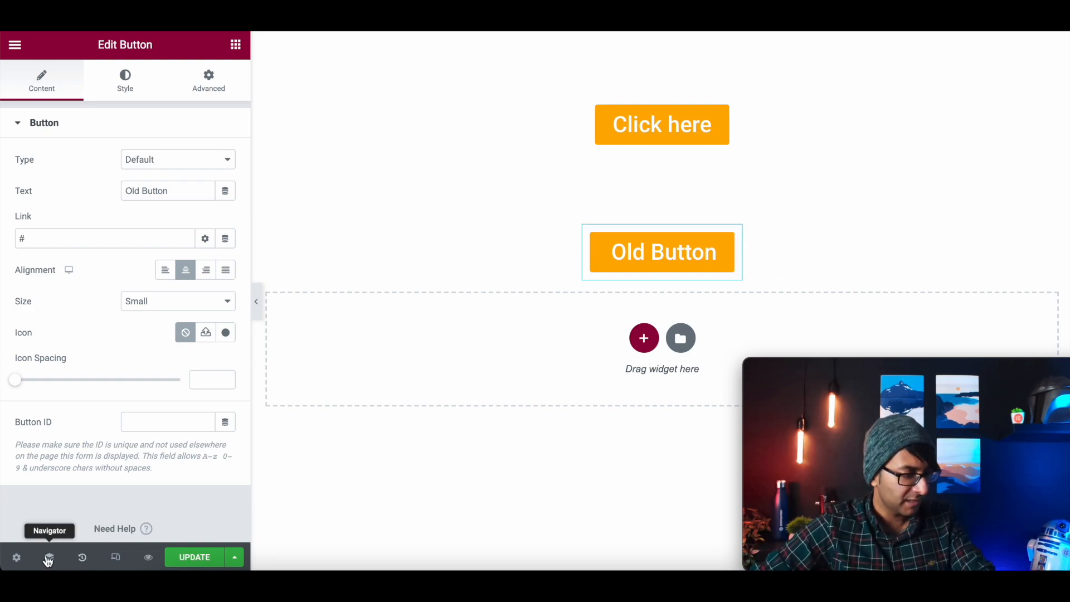
{"action": "left_click", "coordinate": [48, 558]}
{"action": "type", "text": "H"}
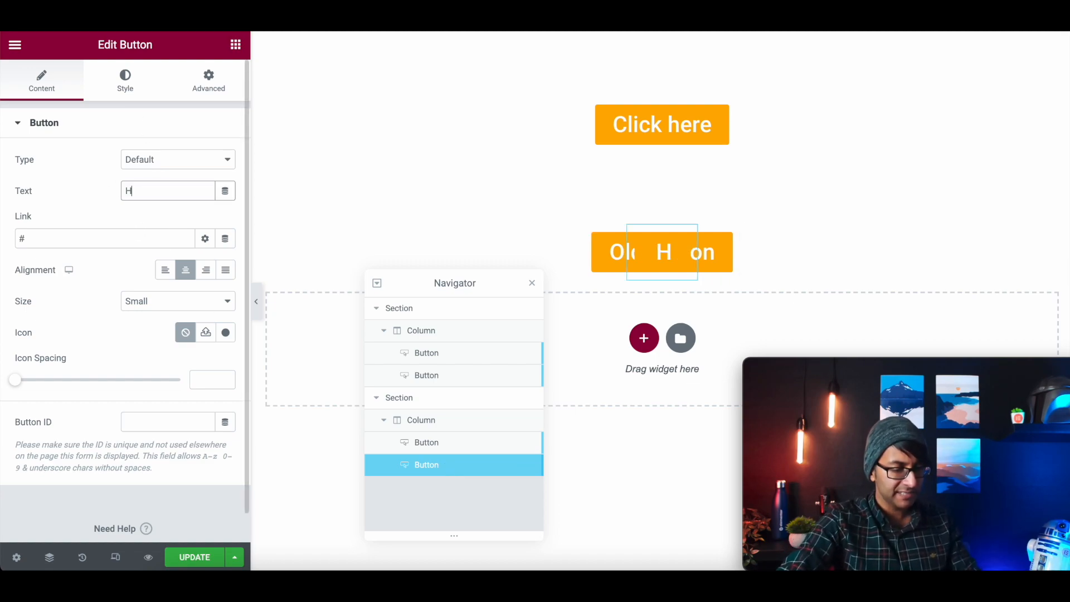
{"action": "type", "text": "ello W"}
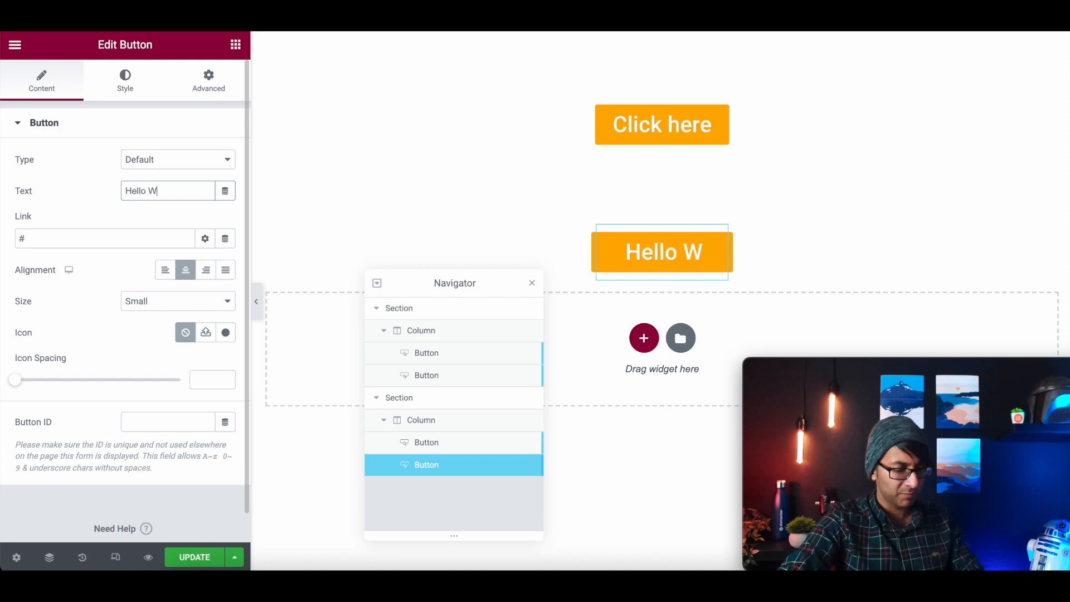
{"action": "type", "text": "eb Squadron"}
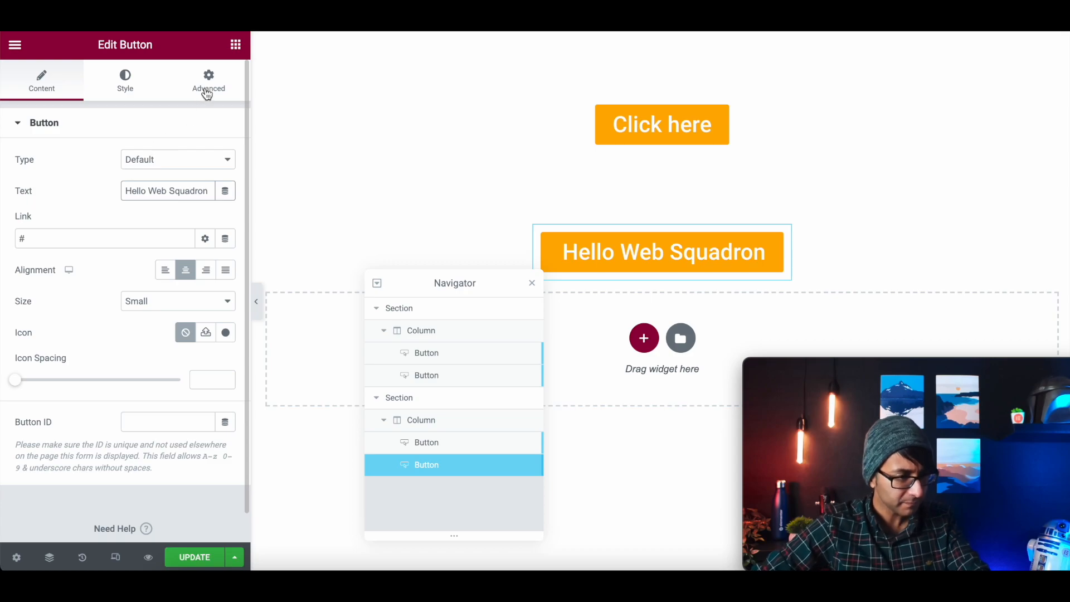
{"action": "left_click", "coordinate": [209, 80]}
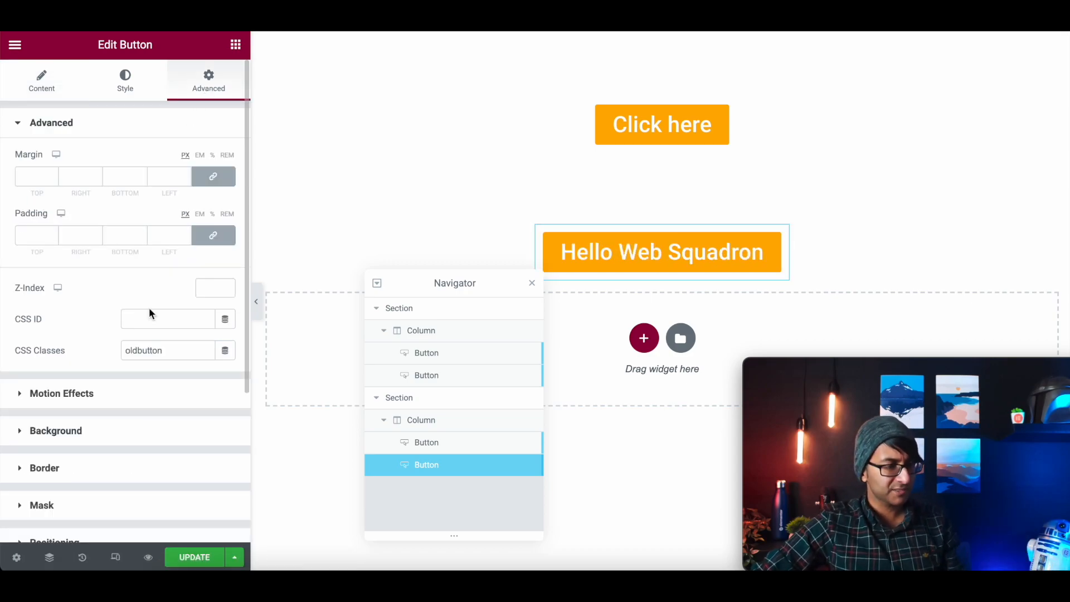
{"action": "left_click", "coordinate": [41, 80]}
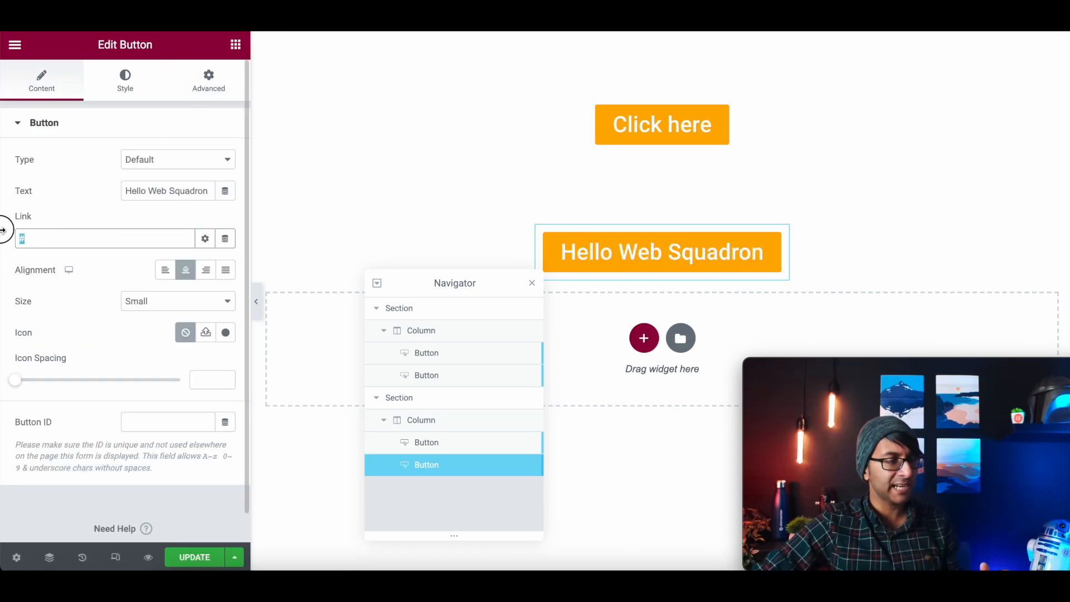
{"action": "type", "text": "https://websquadr"}
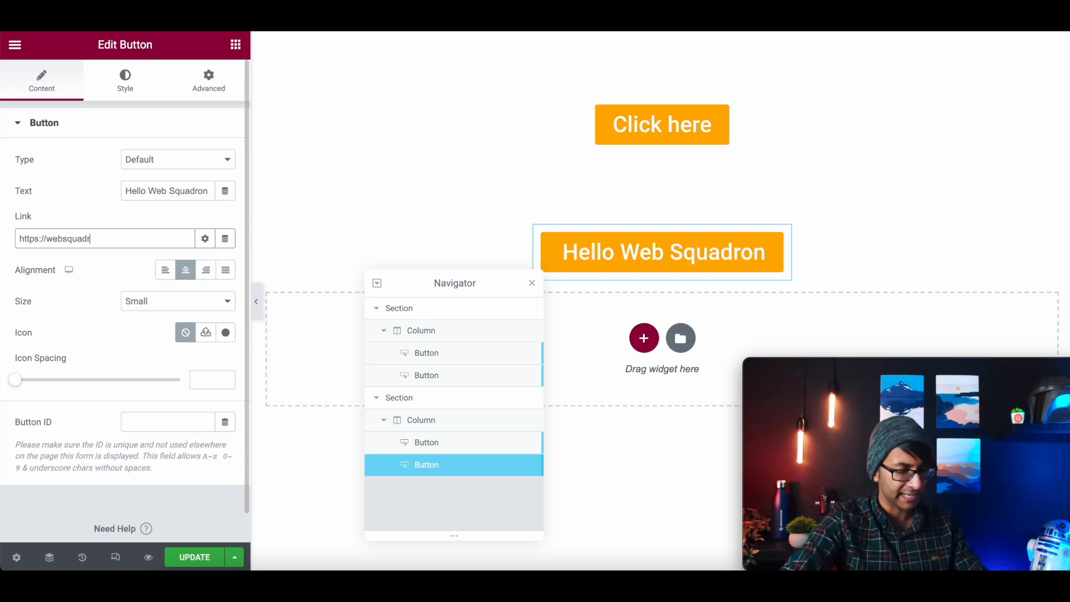
{"action": "type", "text": "on.co.uk"}
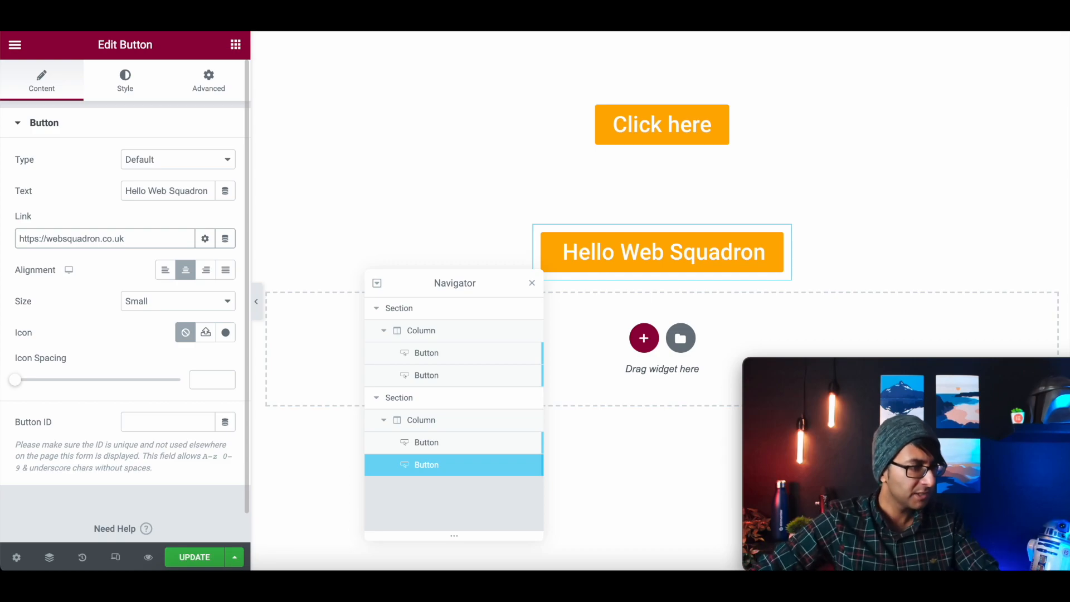
{"action": "mouse_move", "coordinate": [60, 226]}
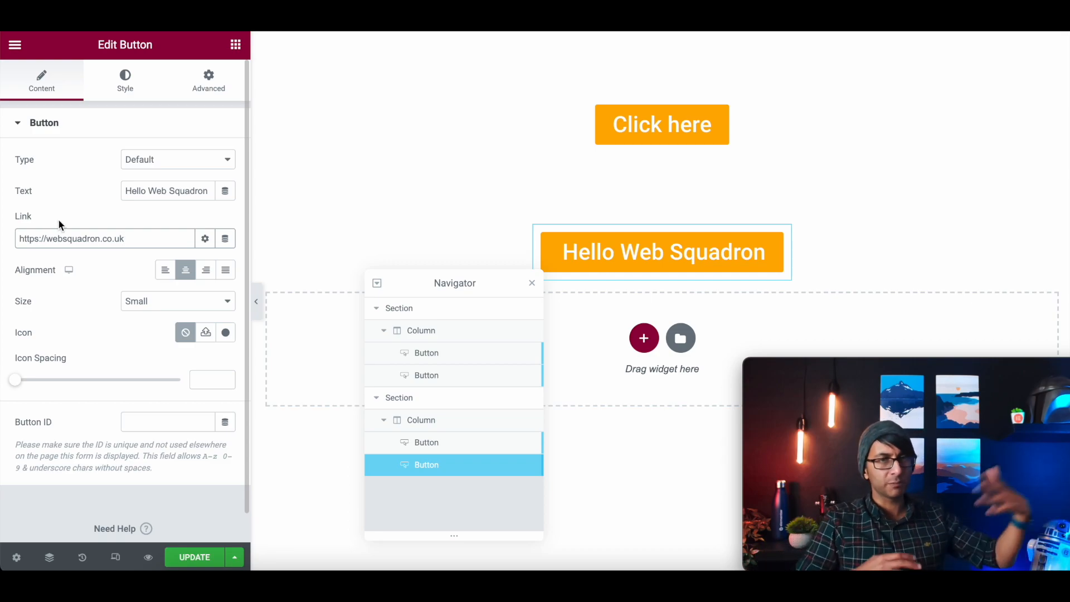
{"action": "mouse_move", "coordinate": [226, 239]}
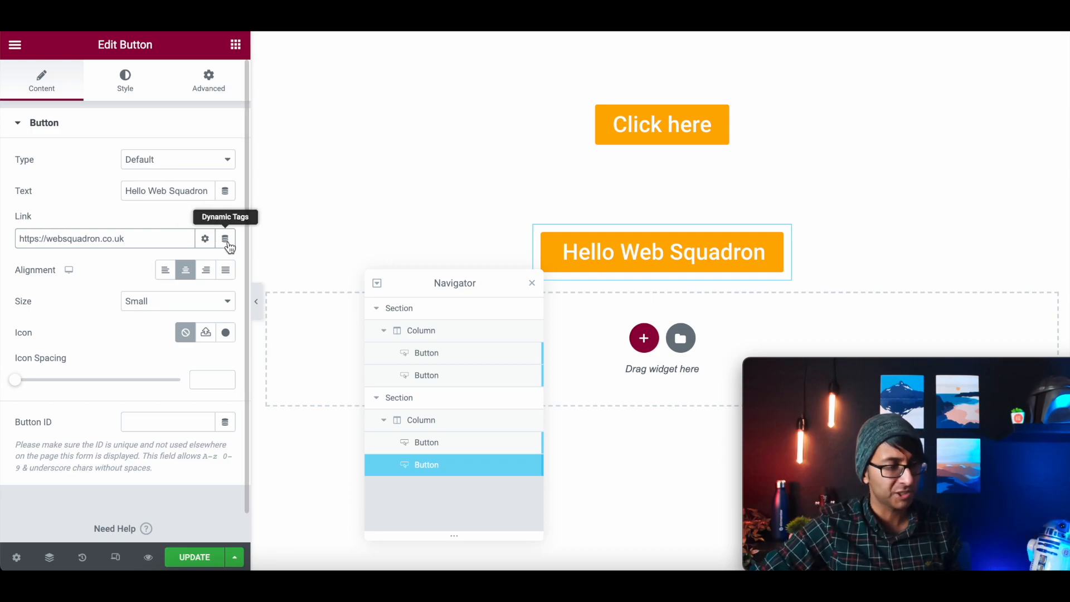
{"action": "left_click", "coordinate": [209, 78]}
{"action": "type", "text": "newbutton"}
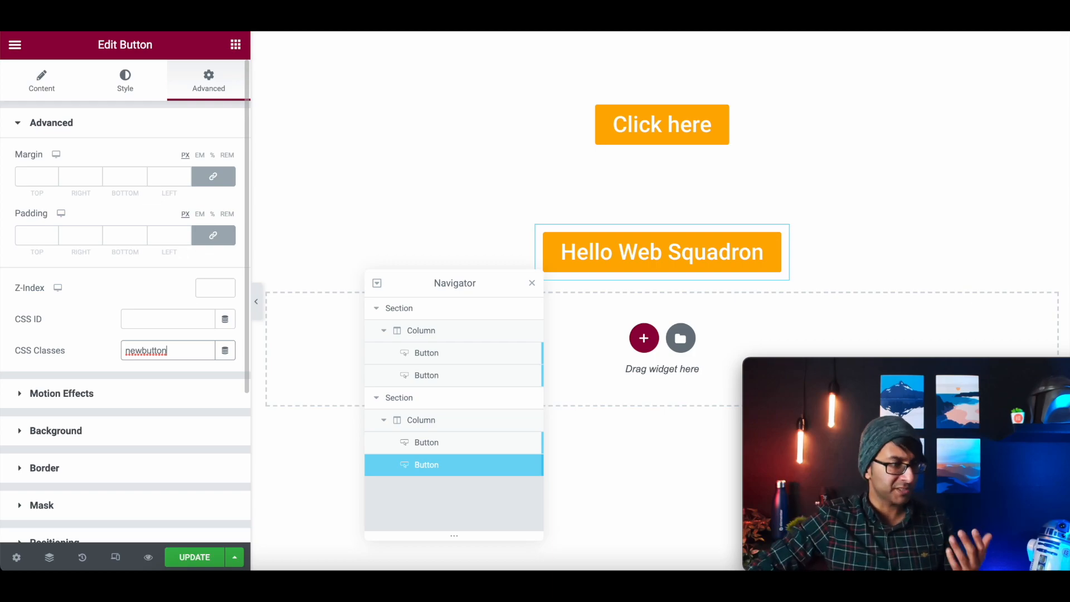
Give the Hello Web Squadron button a Grow hover animation.
{"action": "left_click", "coordinate": [125, 80]}
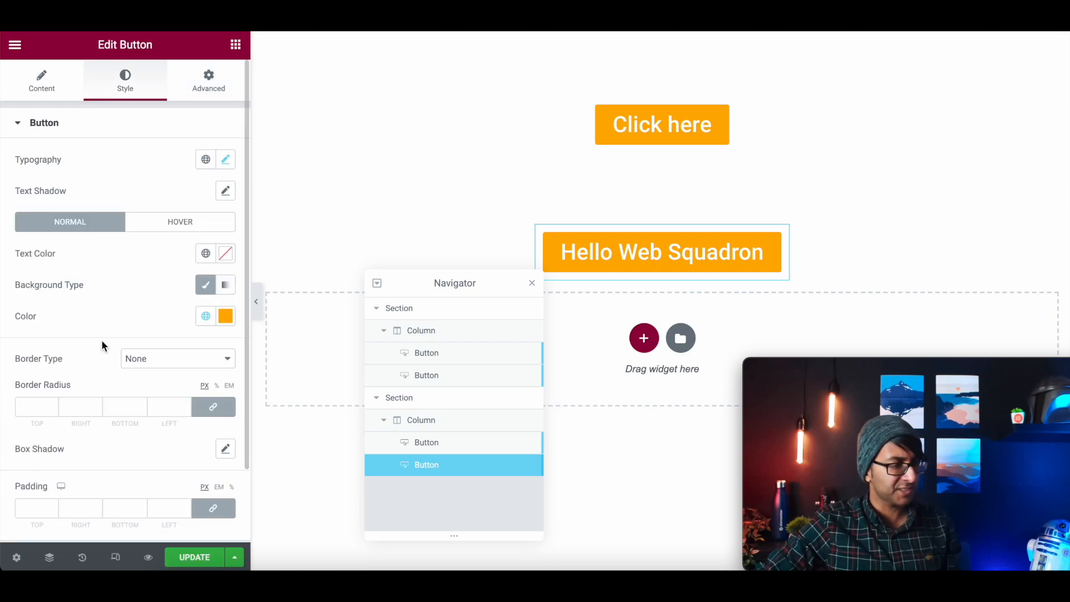
{"action": "left_click", "coordinate": [181, 221]}
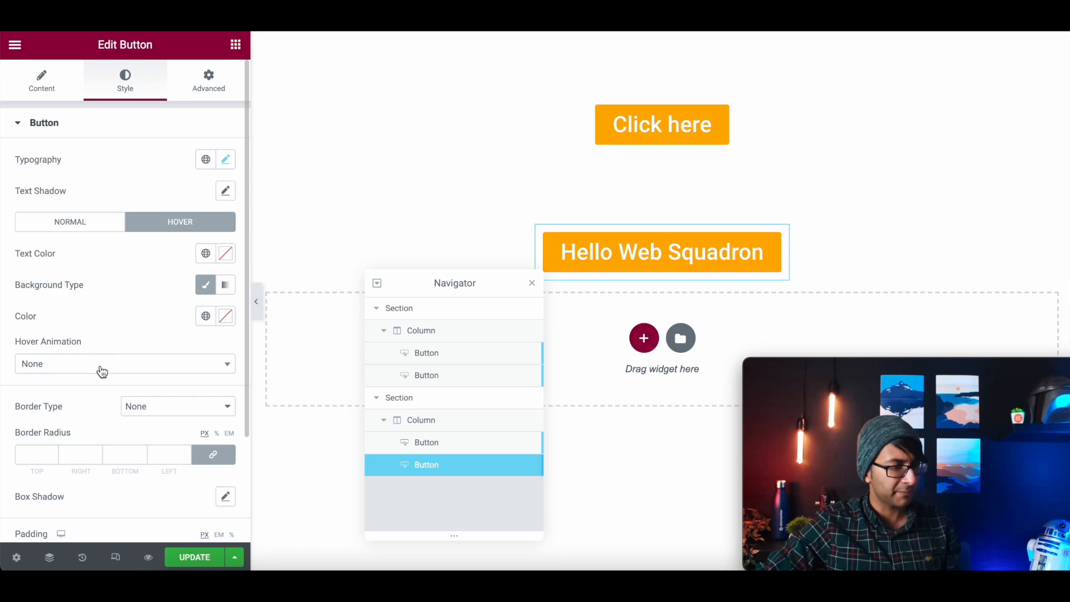
{"action": "left_click", "coordinate": [125, 363]}
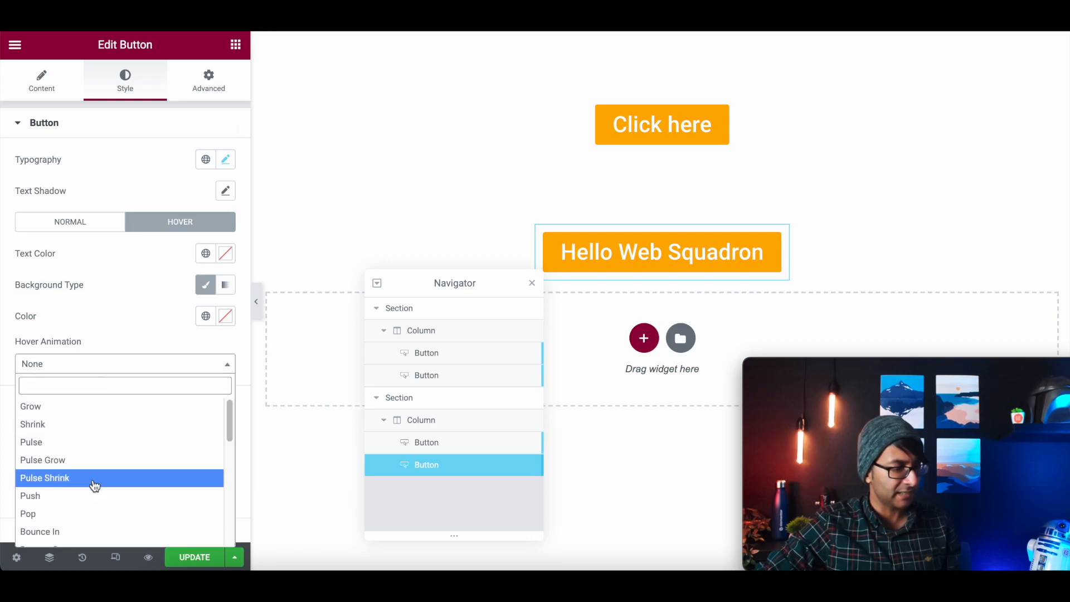
{"action": "left_click", "coordinate": [31, 441]}
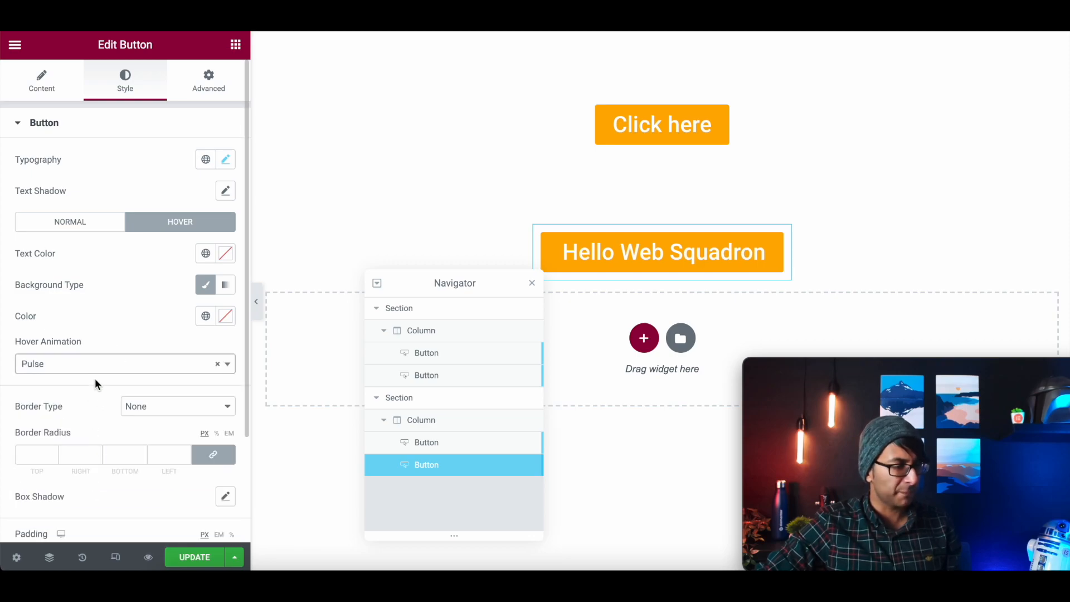
{"action": "left_click", "coordinate": [120, 364]}
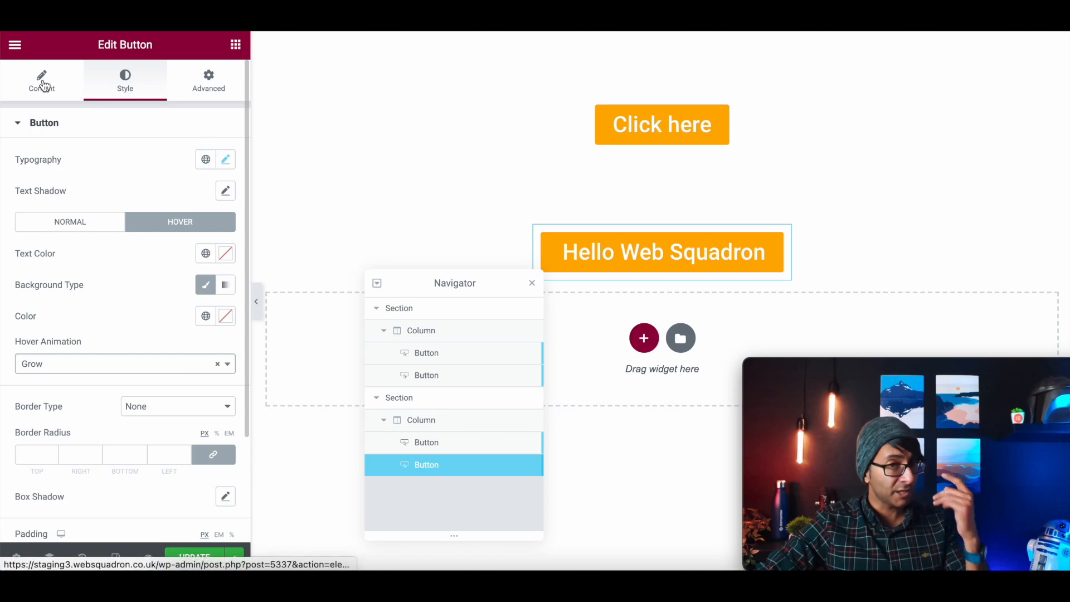
Make the Hello Web Squadron button's normal background red.
{"action": "left_click", "coordinate": [69, 221]}
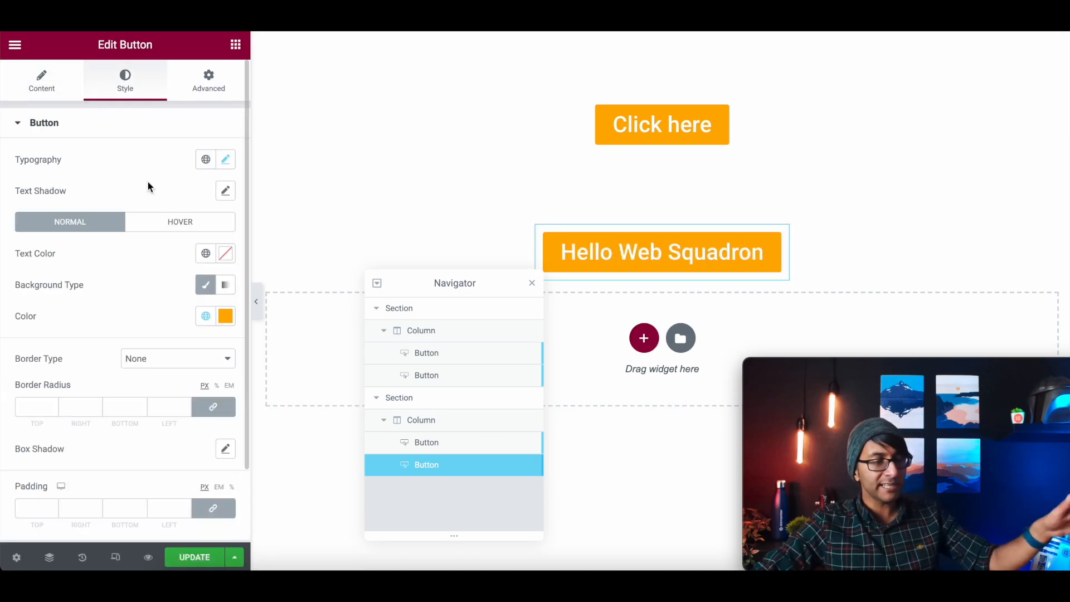
{"action": "left_click", "coordinate": [225, 315]}
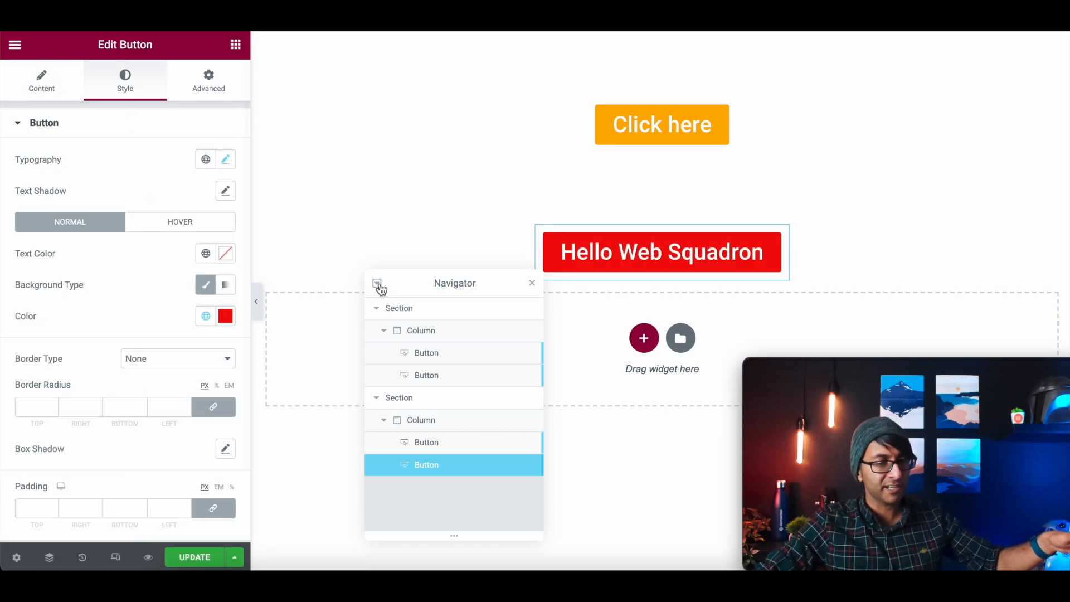
{"action": "mouse_move", "coordinate": [565, 158]}
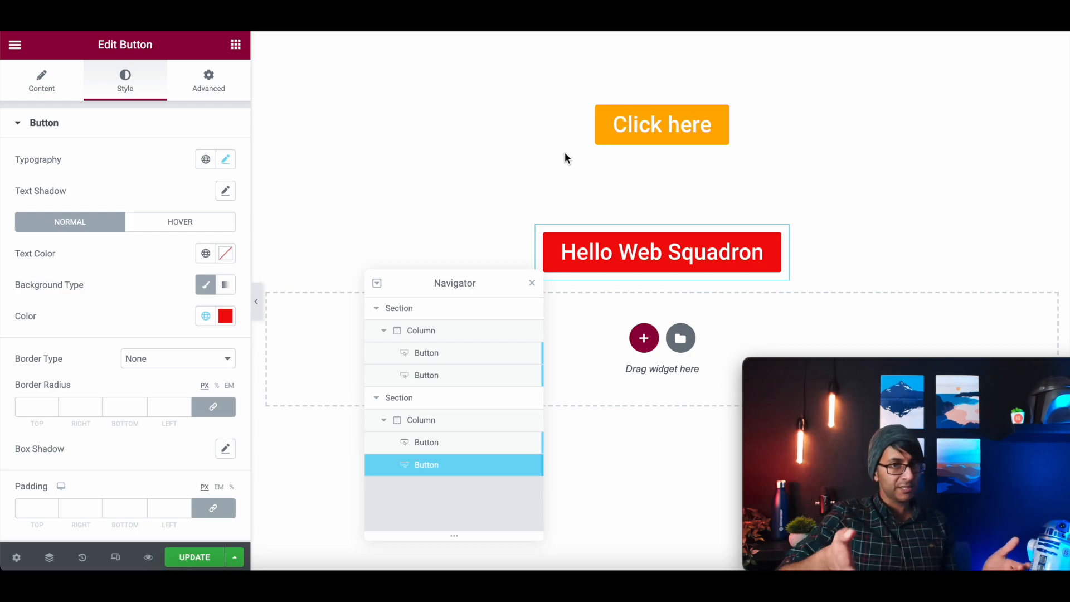
{"action": "mouse_move", "coordinate": [525, 286]}
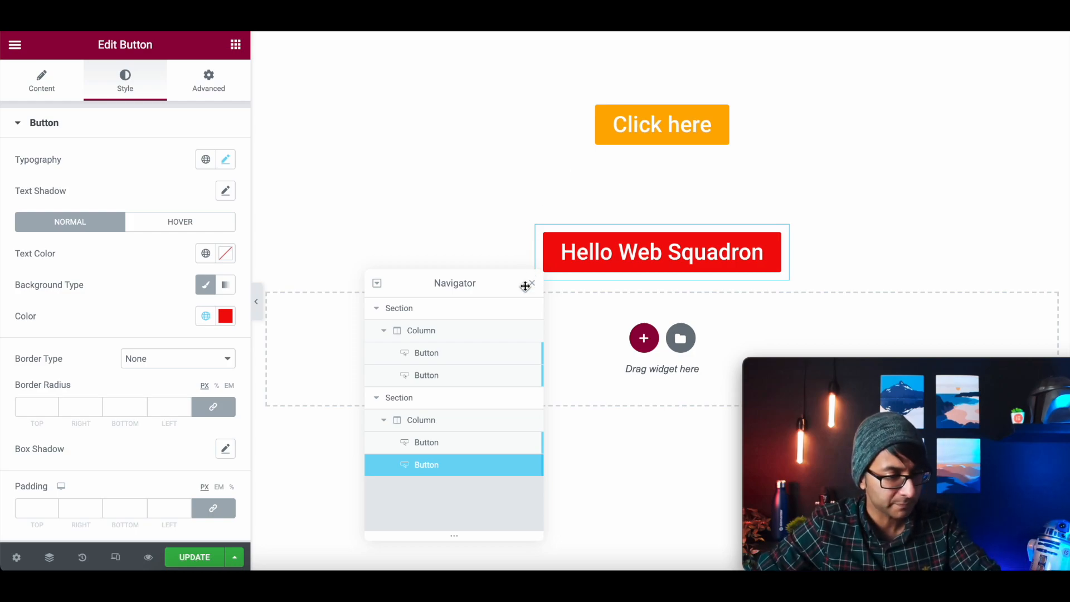
{"action": "left_click", "coordinate": [531, 282]}
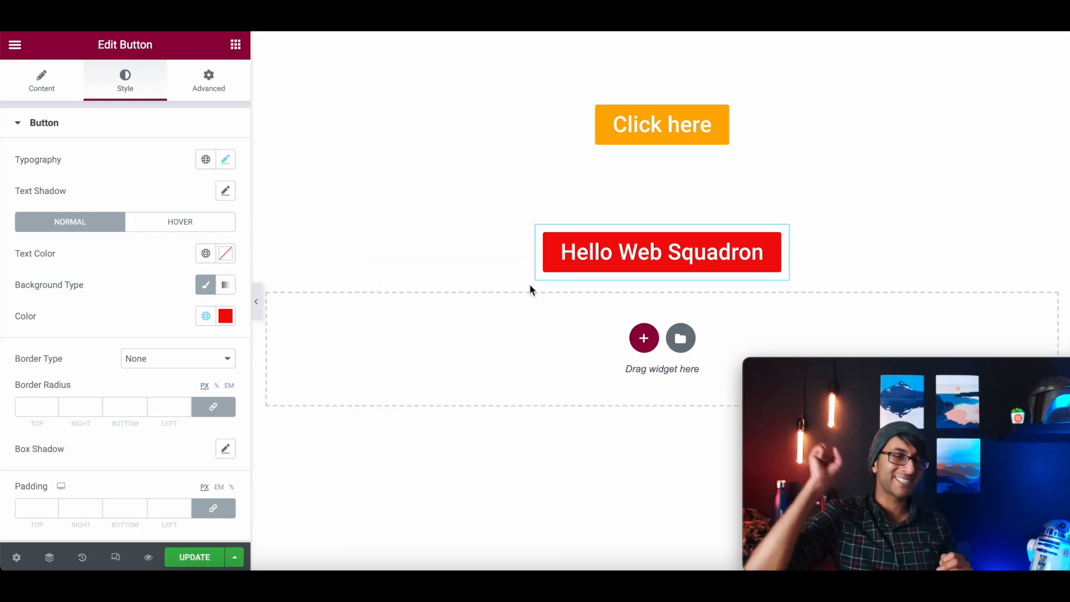
{"action": "mouse_move", "coordinate": [81, 558]}
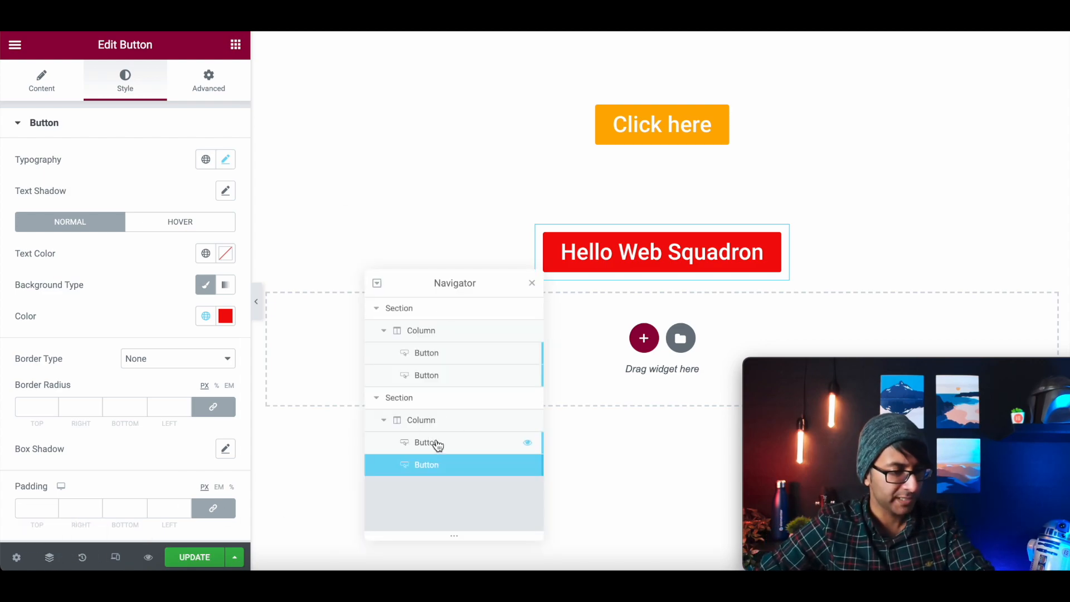
Add custom CSS to the oldbutton showing it at opacity 1 and opacity 0 on hover.
{"action": "left_click", "coordinate": [208, 80]}
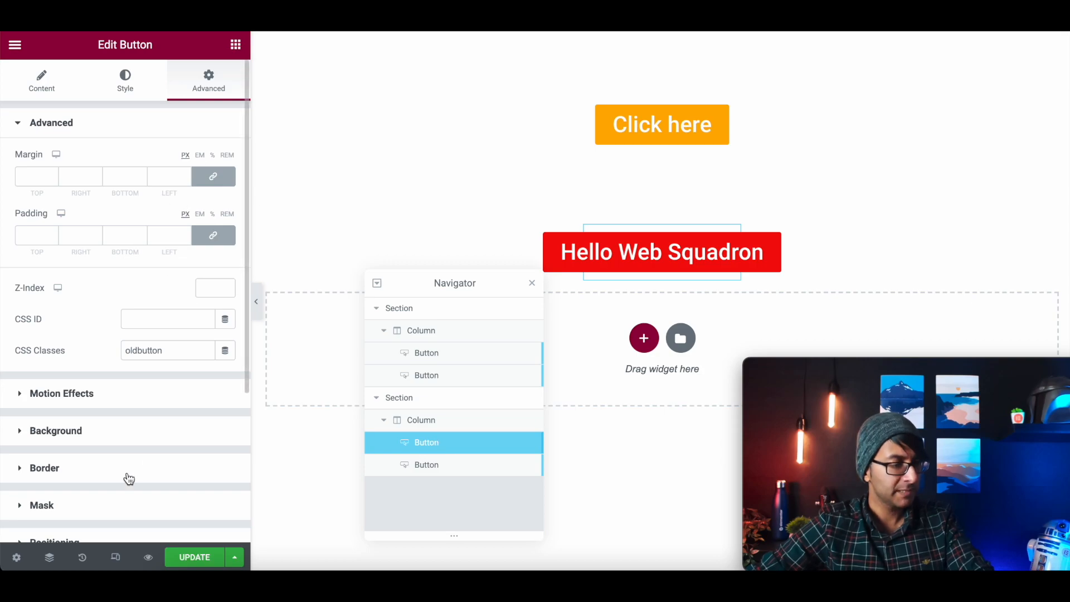
{"action": "left_click", "coordinate": [52, 122]}
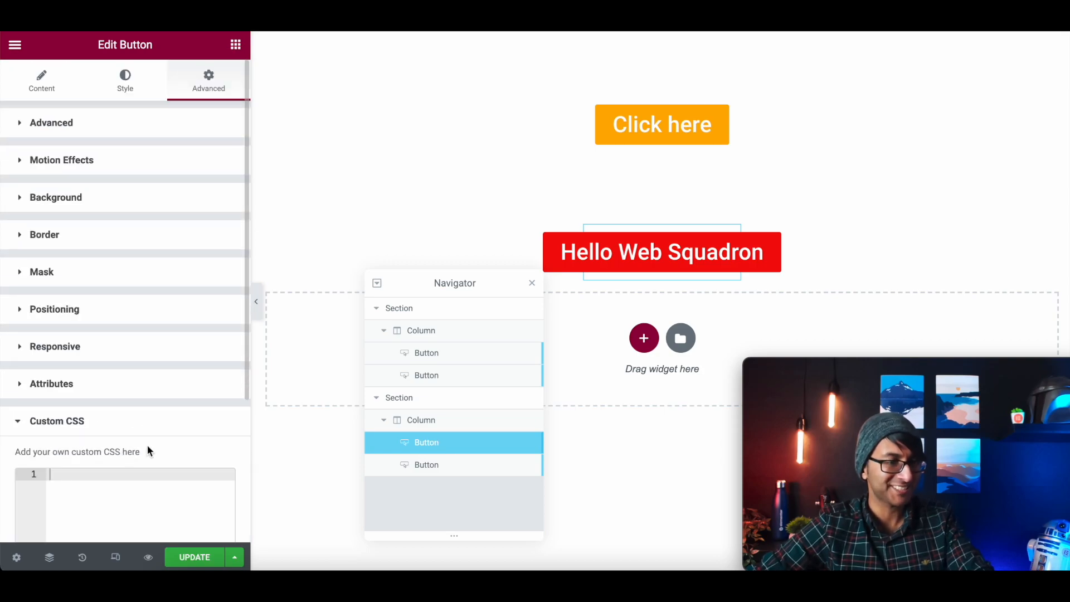
{"action": "scroll", "scroll_direction": "down", "scroll_amount": 3}
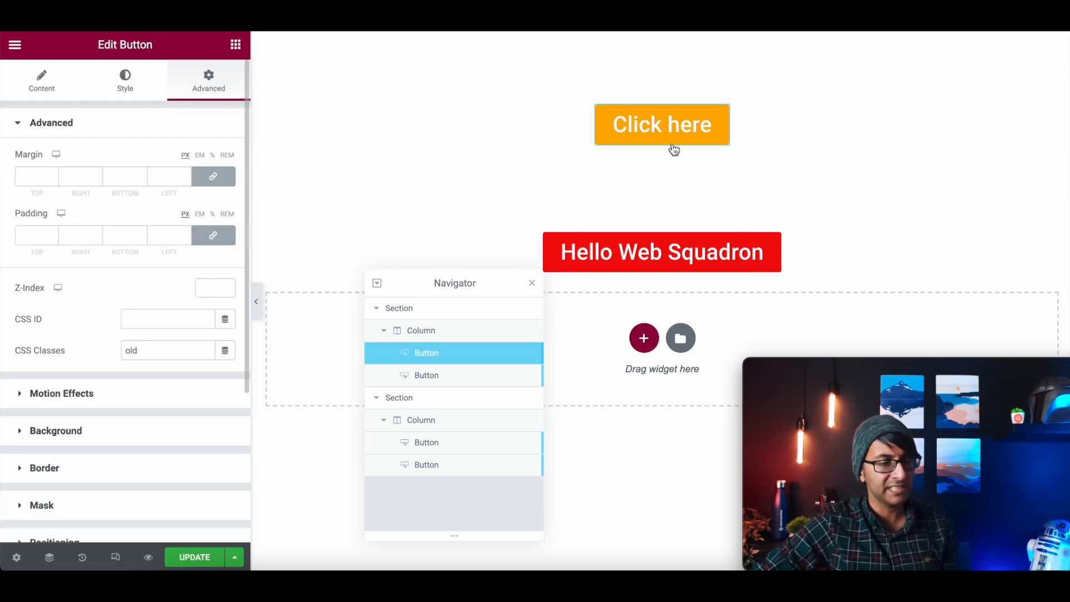
{"action": "left_click", "coordinate": [51, 123]}
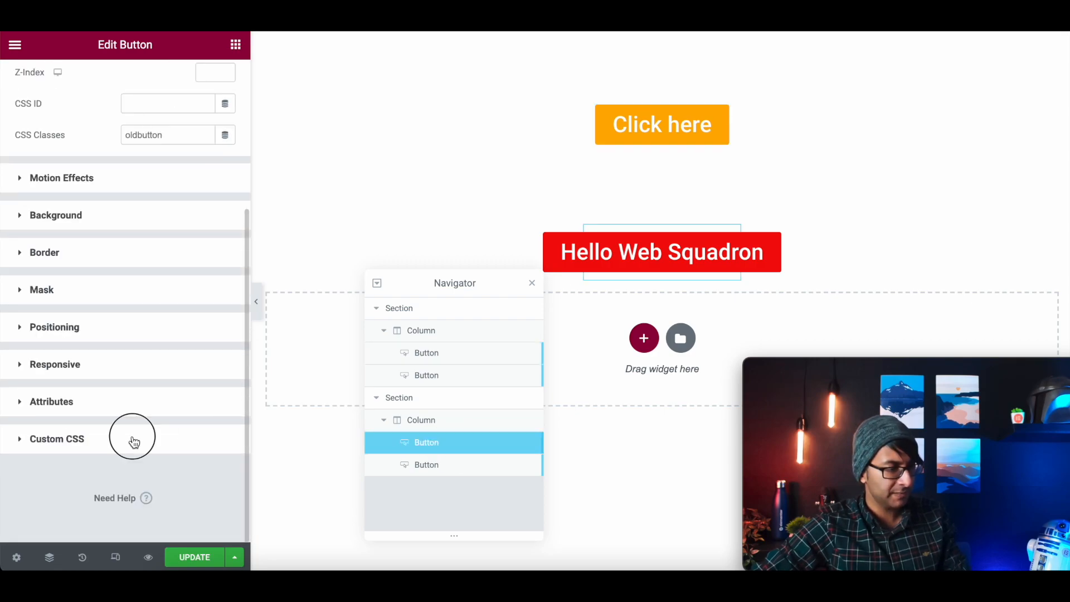
{"action": "left_click", "coordinate": [57, 438]}
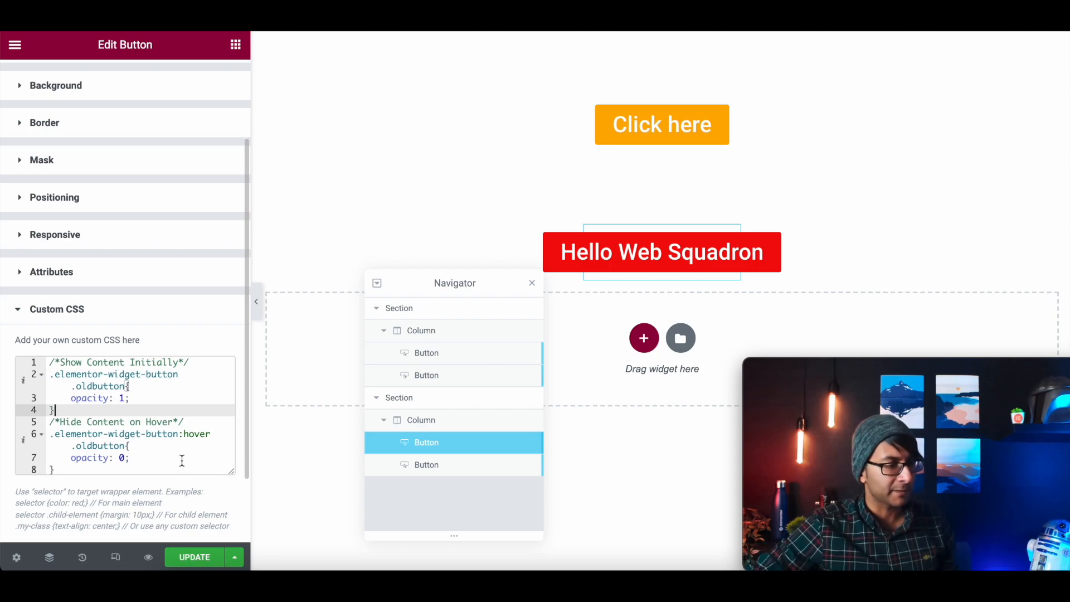
{"action": "mouse_move", "coordinate": [640, 306]}
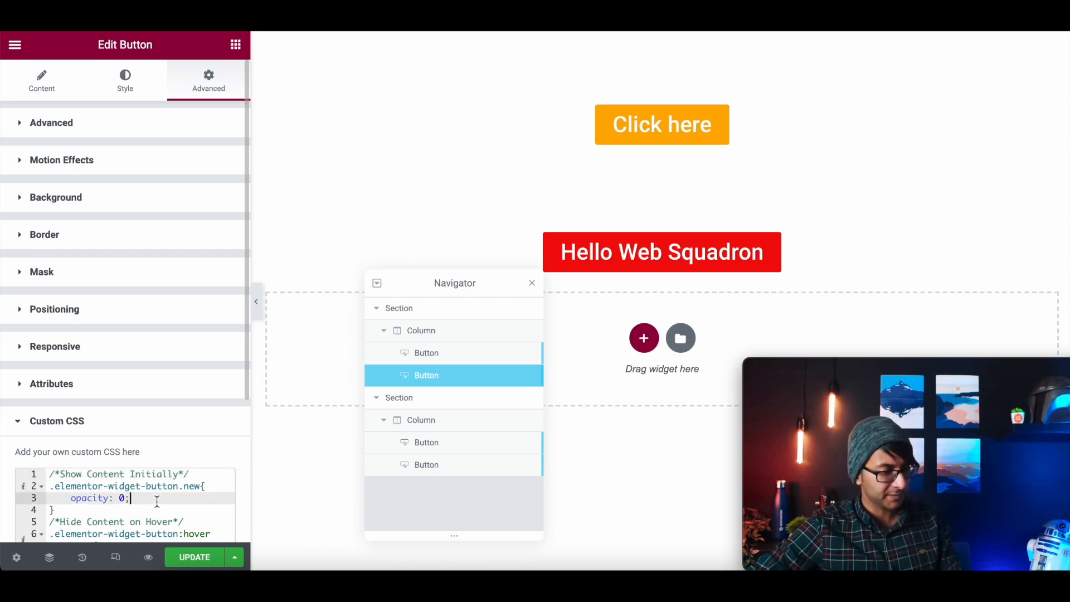
Add newbutton CSS hiding Hello Web Squadron until hover (opacity 0, hover 1) and update the page.
{"action": "left_click", "coordinate": [426, 465]}
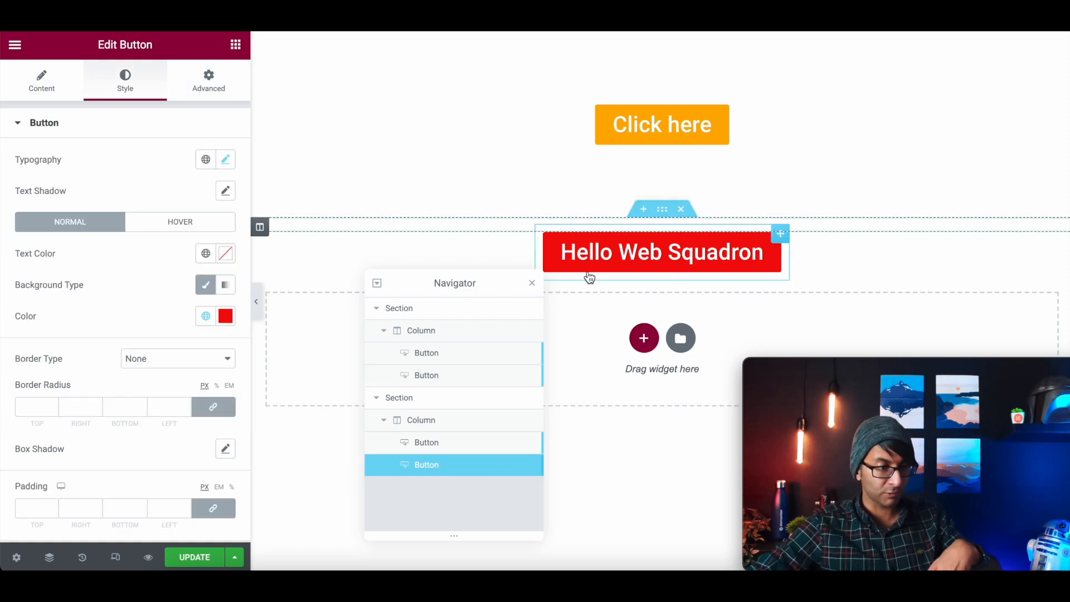
{"action": "left_click", "coordinate": [208, 78]}
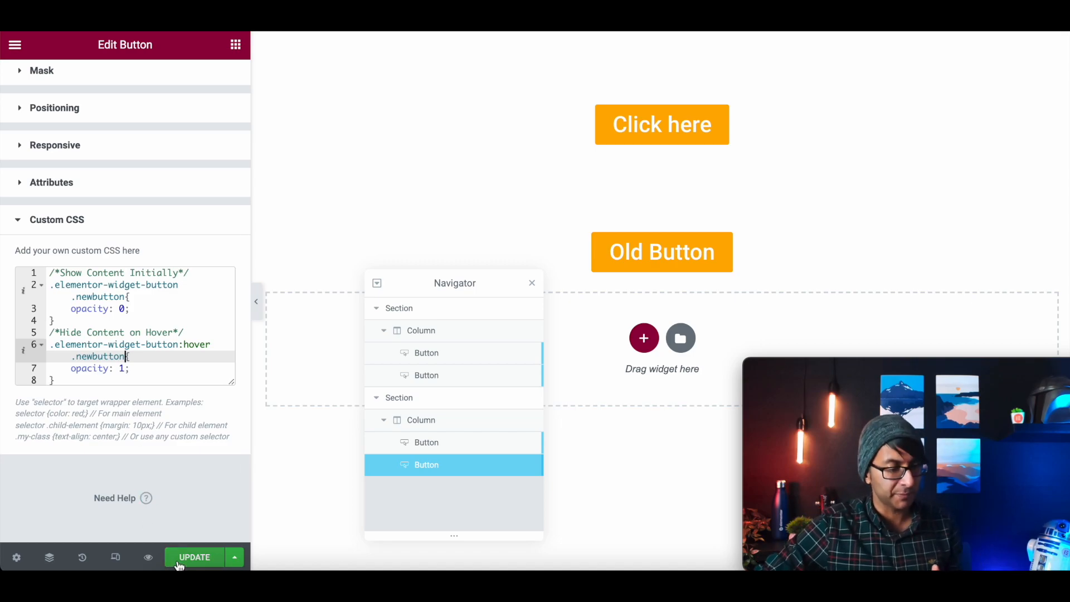
{"action": "left_click", "coordinate": [194, 557]}
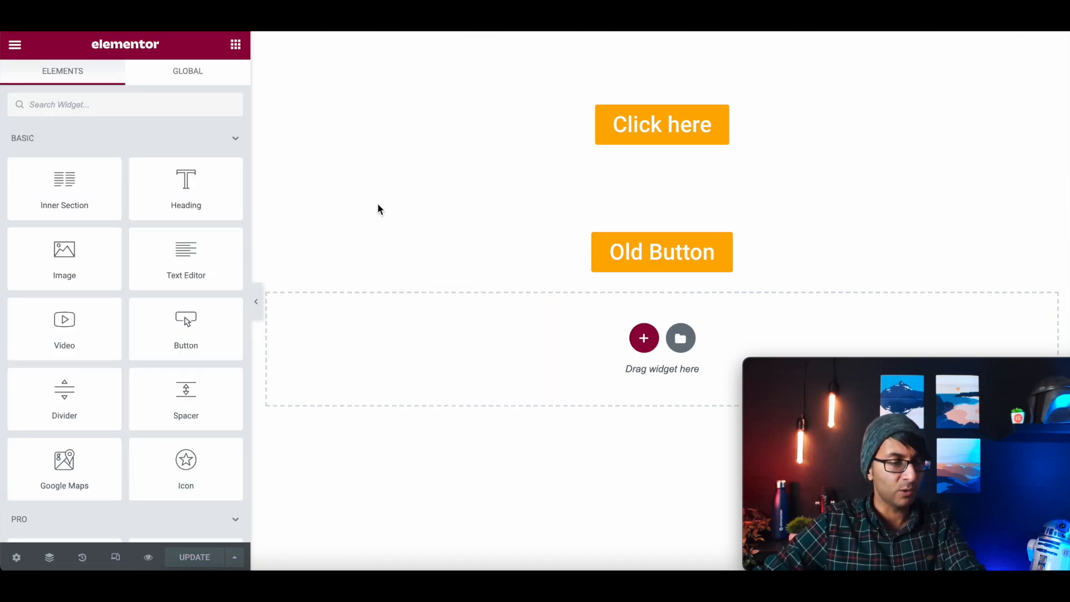
{"action": "mouse_move", "coordinate": [899, 233]}
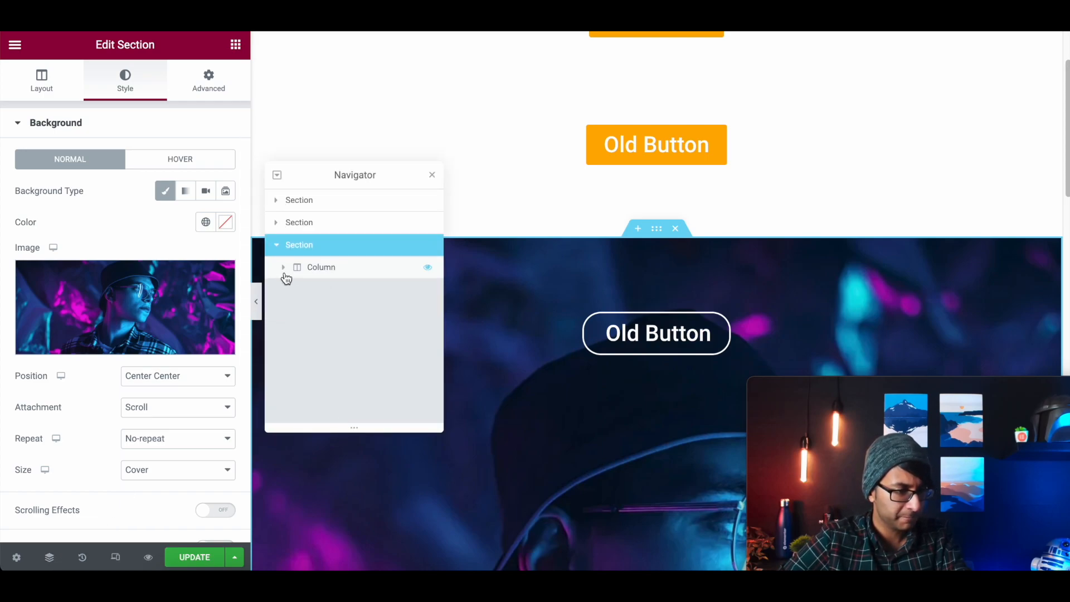
Tag the image section's two stacked buttons with classes oldbutton2 and newbutton2.
{"action": "left_click", "coordinate": [327, 288]}
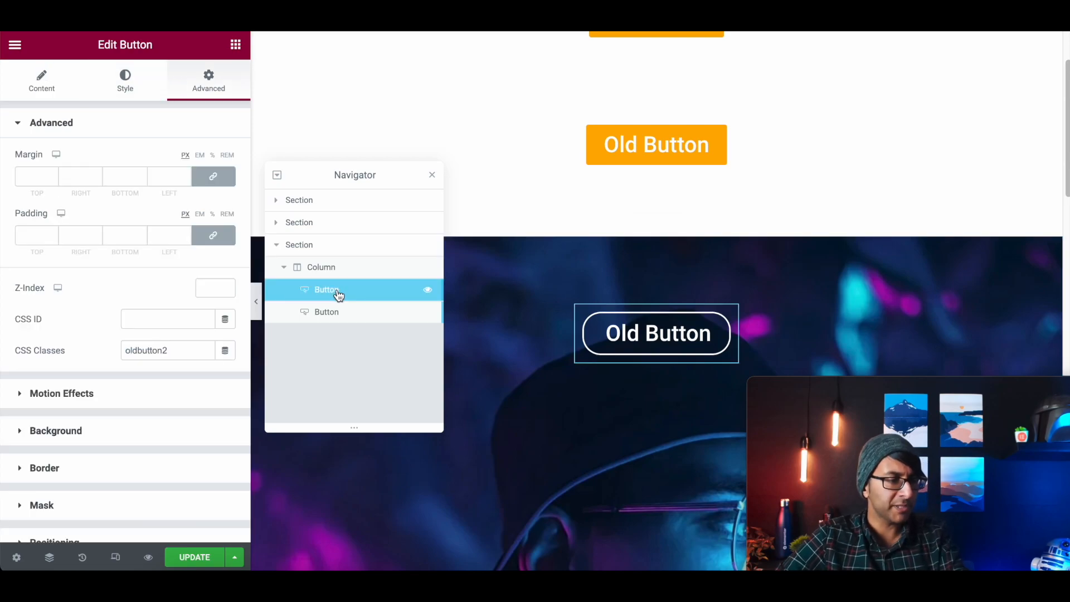
{"action": "left_click", "coordinate": [326, 312]}
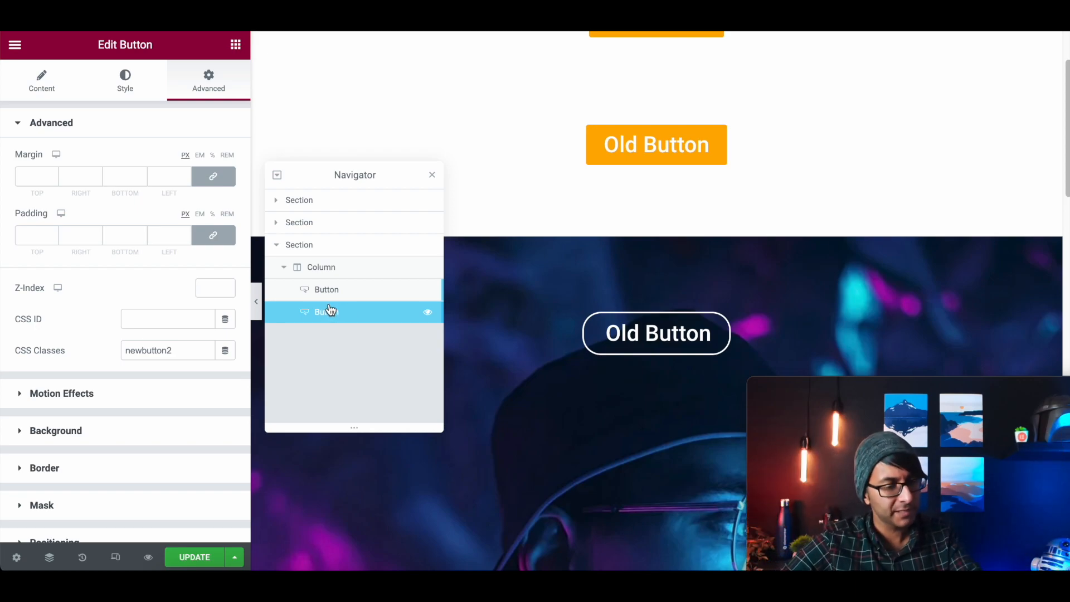
{"action": "left_click", "coordinate": [327, 312]}
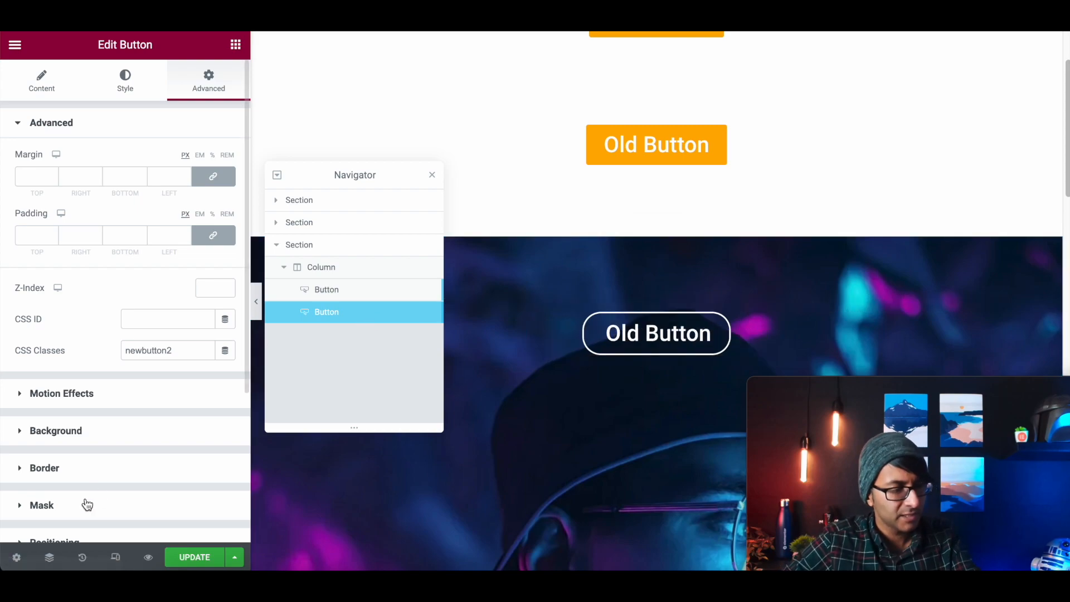
{"action": "left_click", "coordinate": [321, 267]}
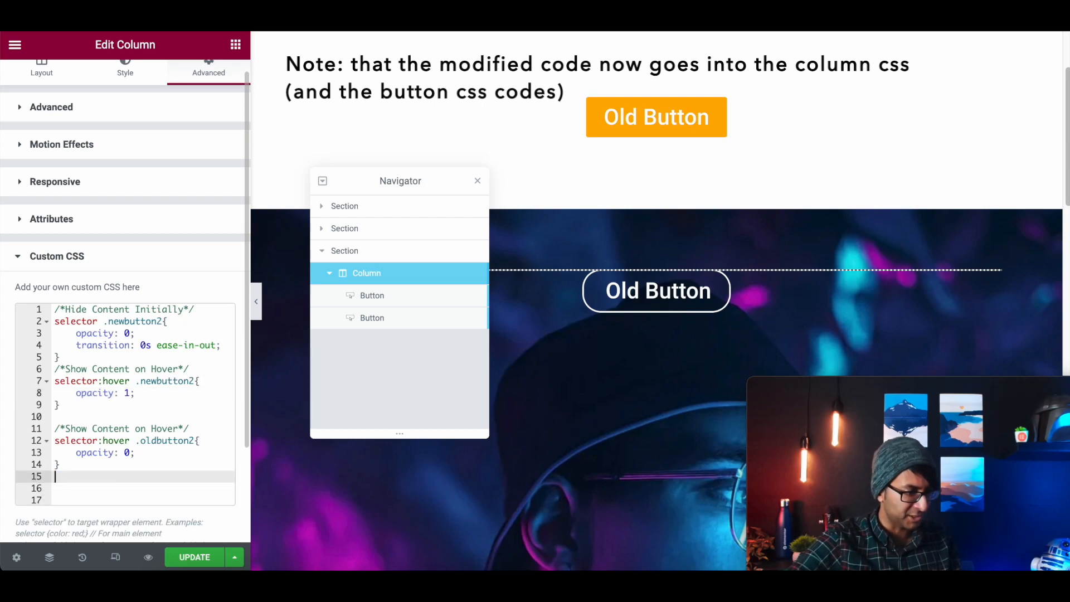
Paste selector:hover CSS on the column swapping newbutton2 for oldbutton2, and update.
{"action": "key", "text": "enter"}
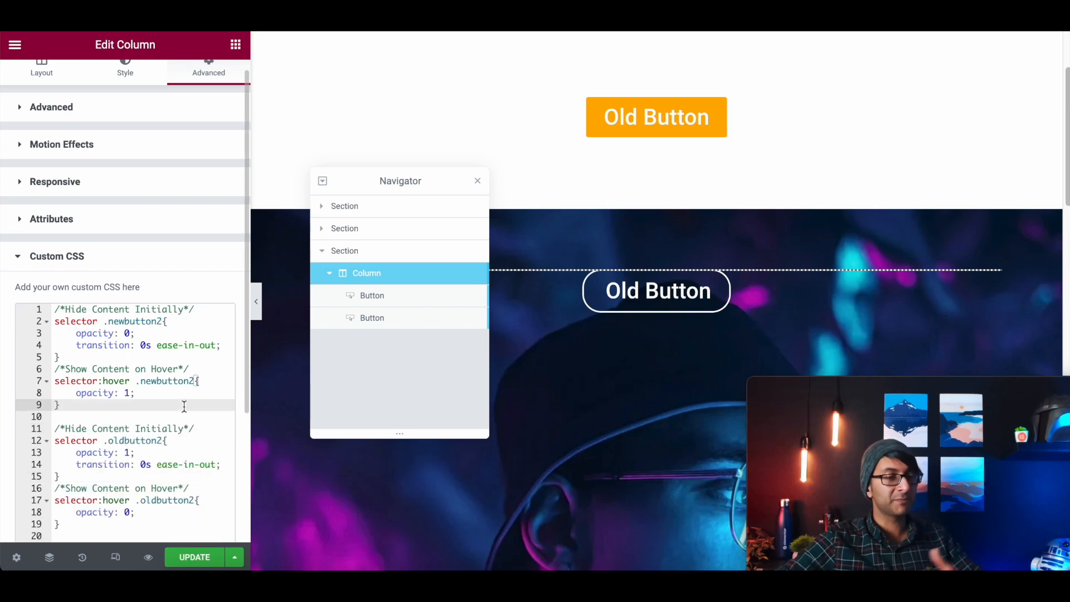
{"action": "left_click", "coordinate": [478, 181]}
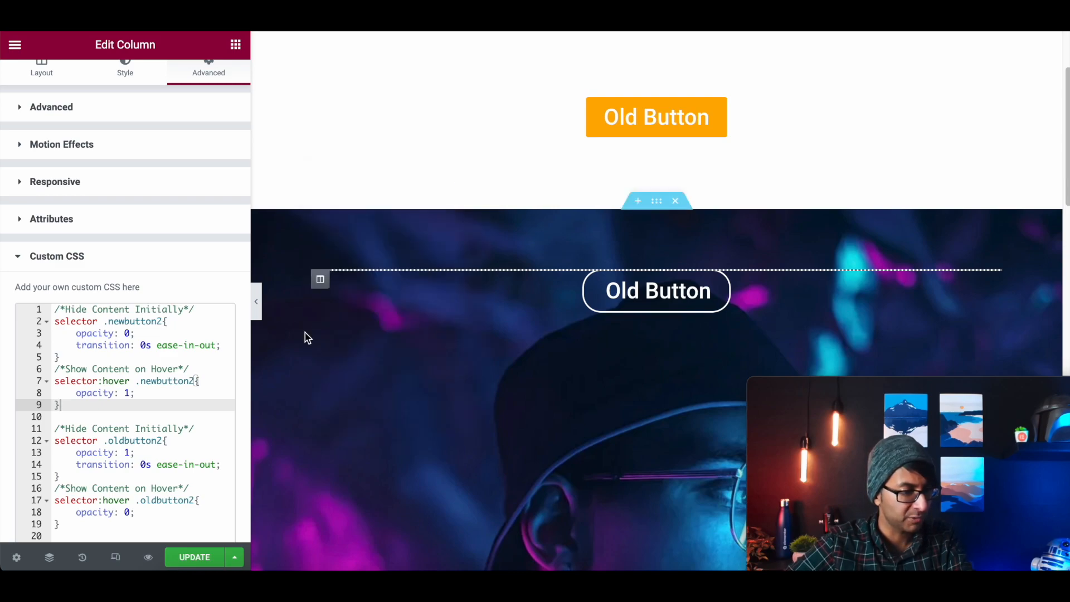
{"action": "mouse_move", "coordinate": [668, 481]}
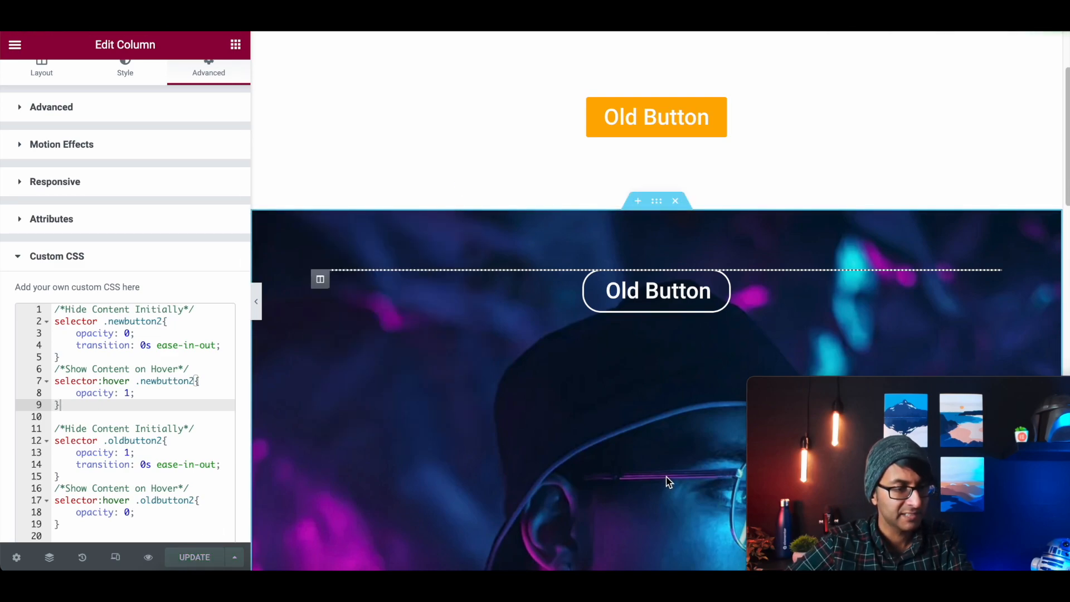
{"action": "mouse_move", "coordinate": [654, 382]}
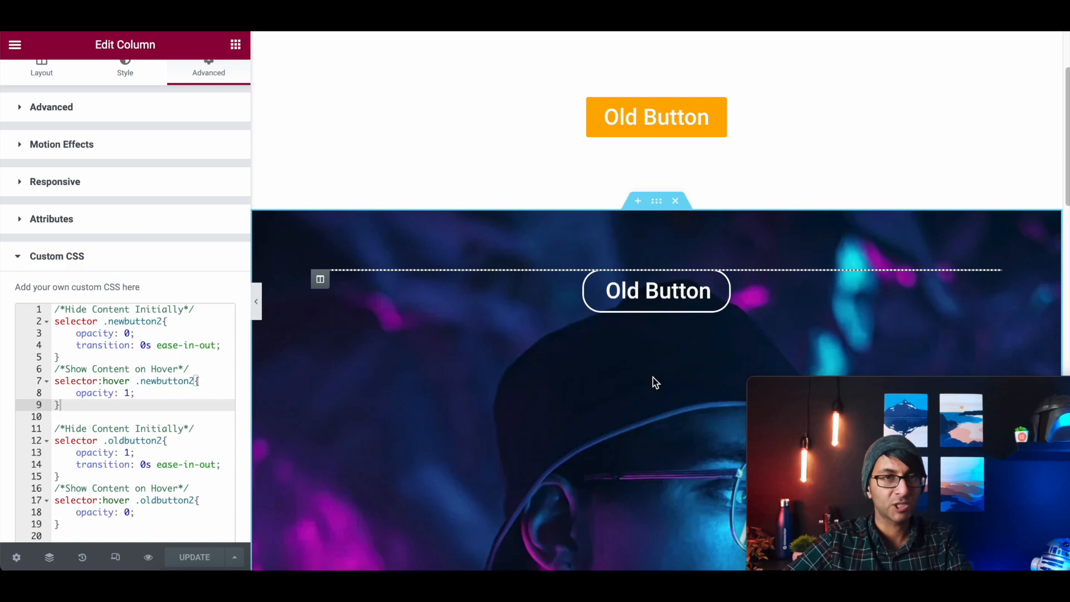
{"action": "mouse_move", "coordinate": [662, 346]}
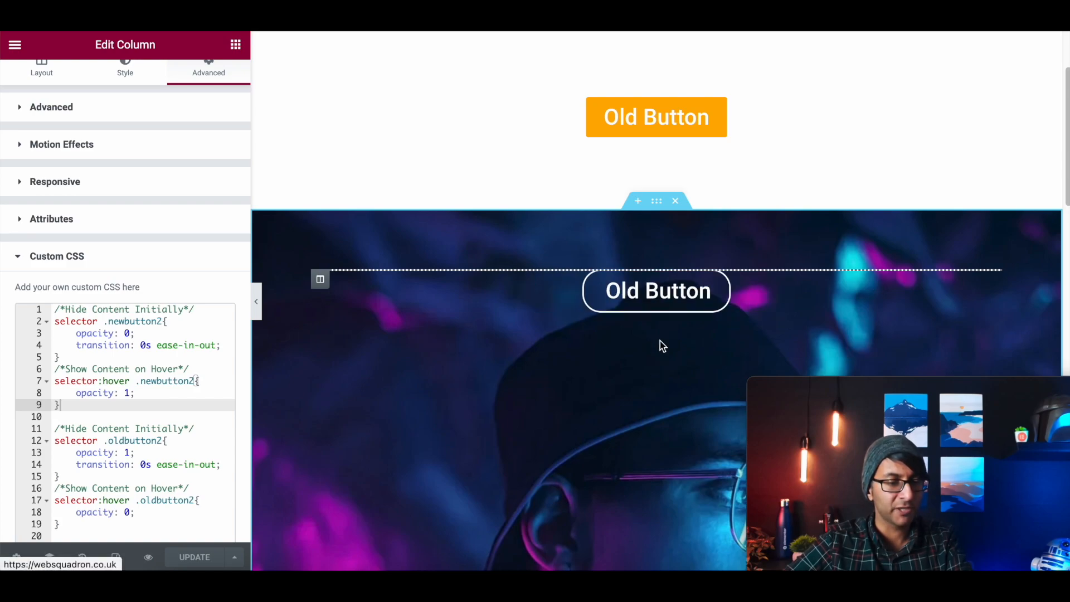
{"action": "mouse_move", "coordinate": [656, 291]}
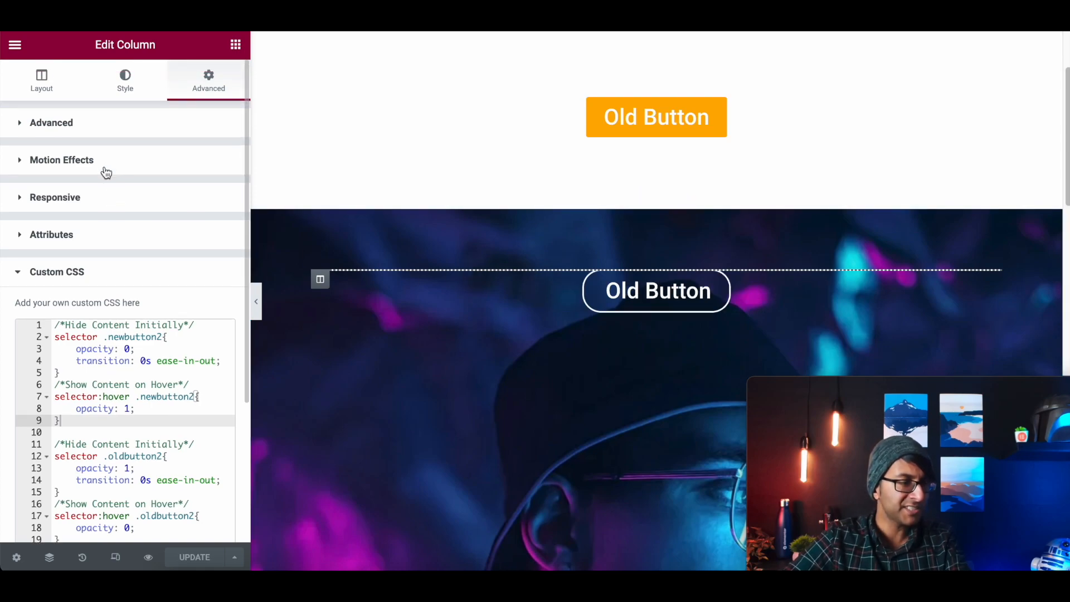
{"action": "left_click", "coordinate": [50, 123]}
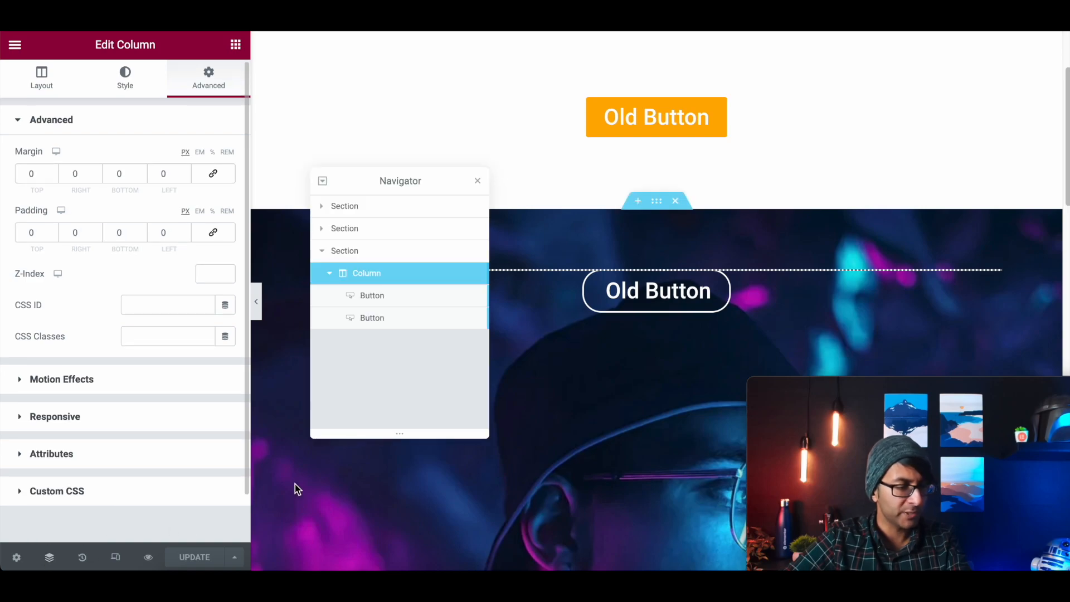
Give the oldbutton2 button a custom width and absolute position so it overlays Hello Web Squadron.
{"action": "left_click", "coordinate": [373, 294]}
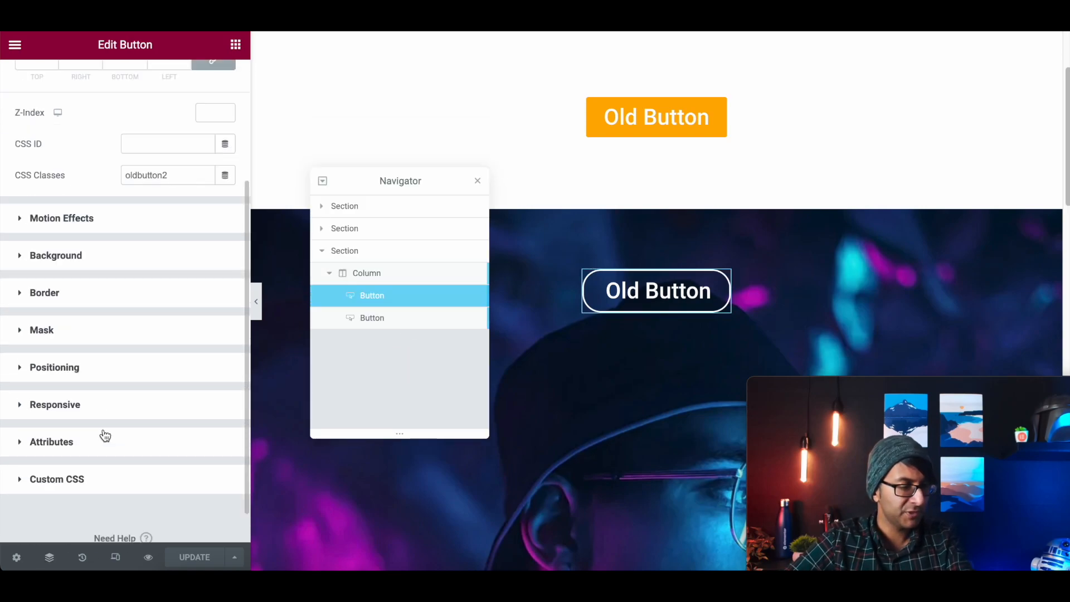
{"action": "left_click", "coordinate": [54, 367]}
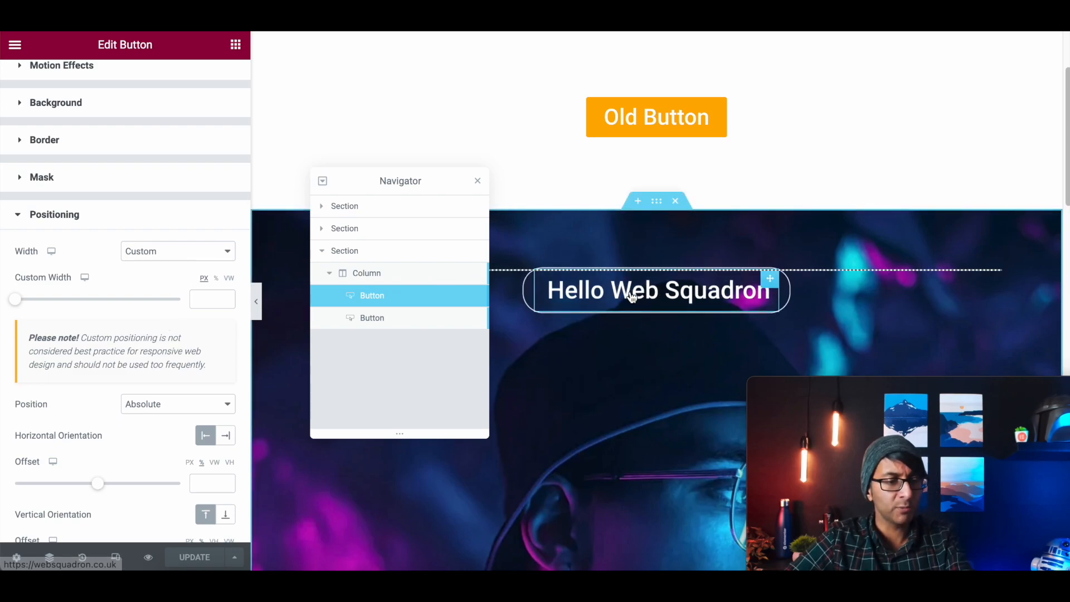
{"action": "left_click", "coordinate": [372, 295]}
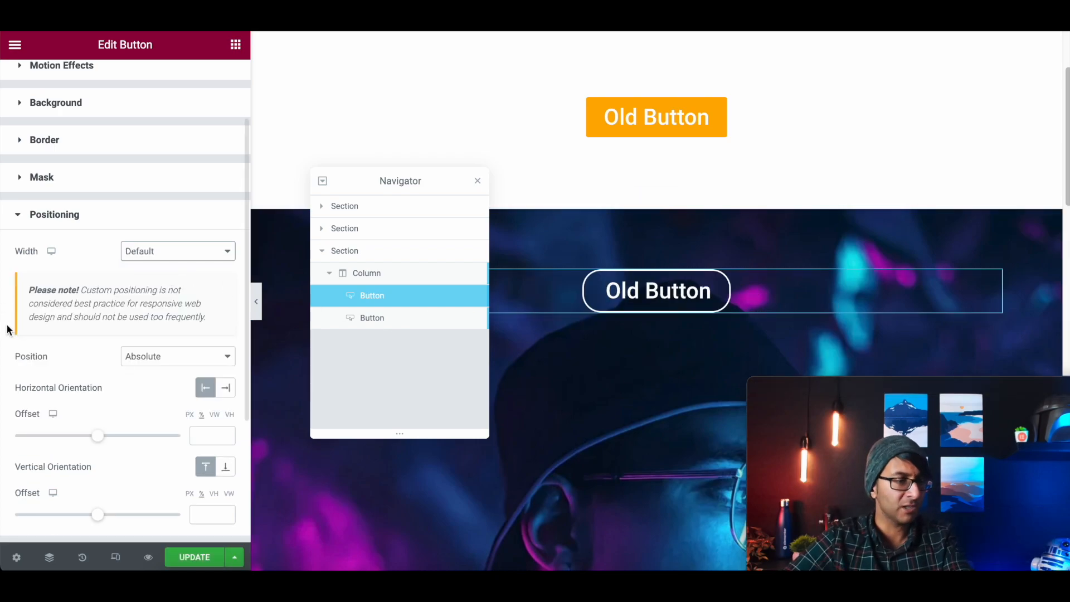
{"action": "left_click", "coordinate": [177, 251]}
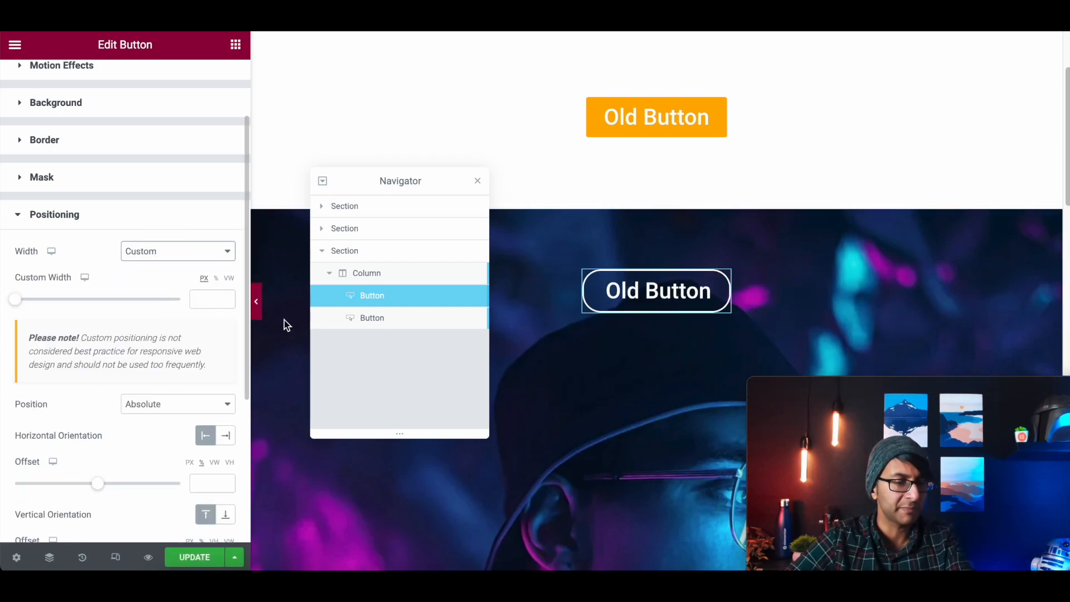
{"action": "left_click", "coordinate": [477, 181]}
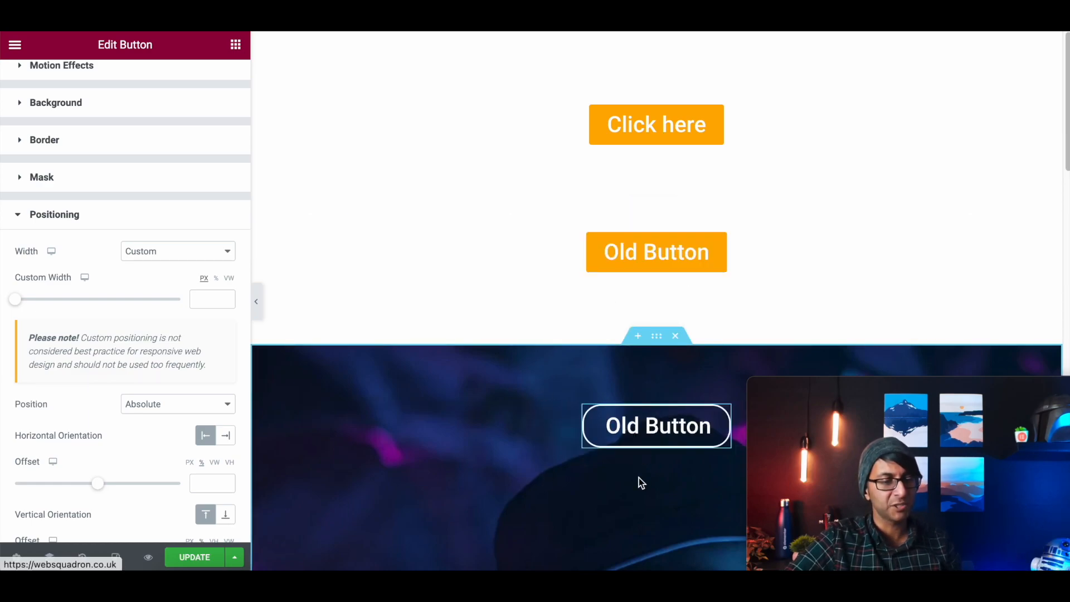
{"action": "scroll", "scroll_direction": "up", "scroll_amount": 3}
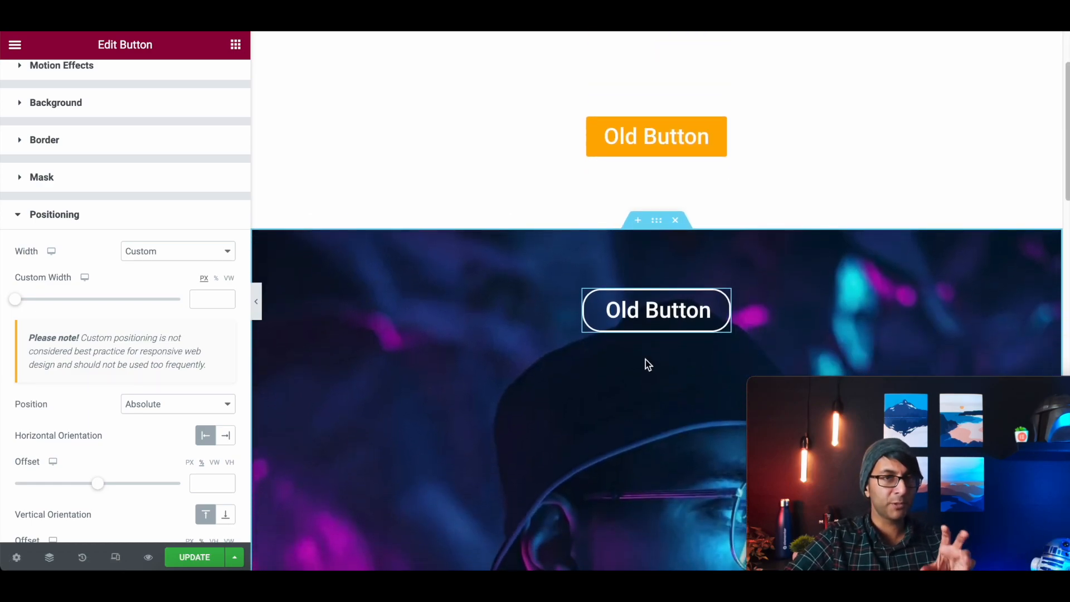